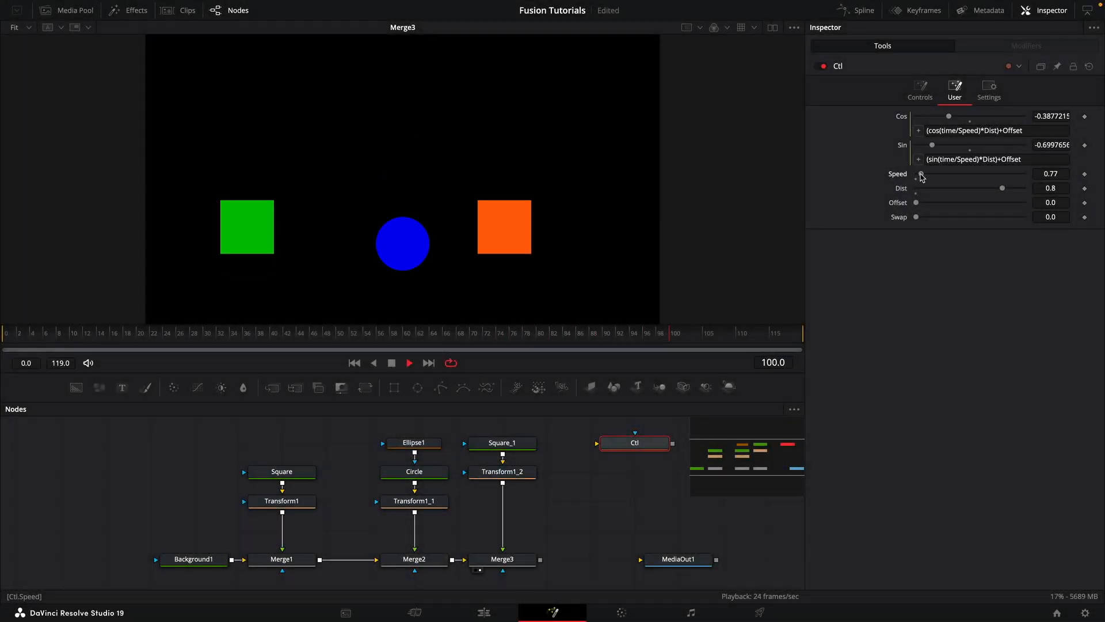
Drag Ctl's Speed slider up to about 6.93 and adjust the Dist value.
{"action": "left_click_drag", "start_coordinate": [920, 175], "coordinate": [979, 175]}
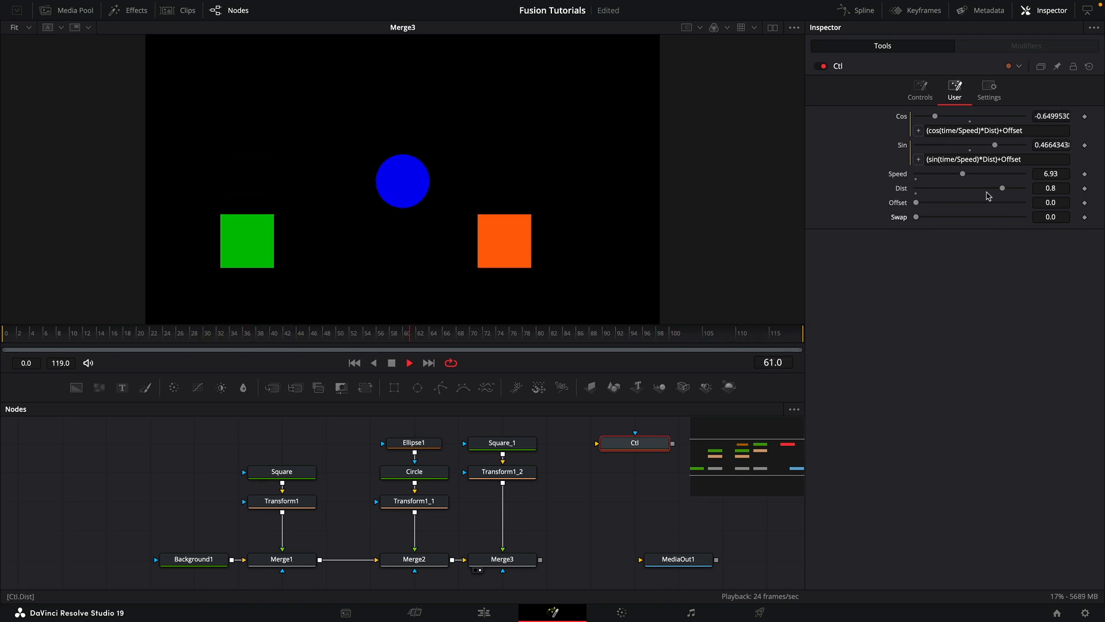
{"action": "left_click_drag", "start_coordinate": [1001, 189], "coordinate": [932, 188]}
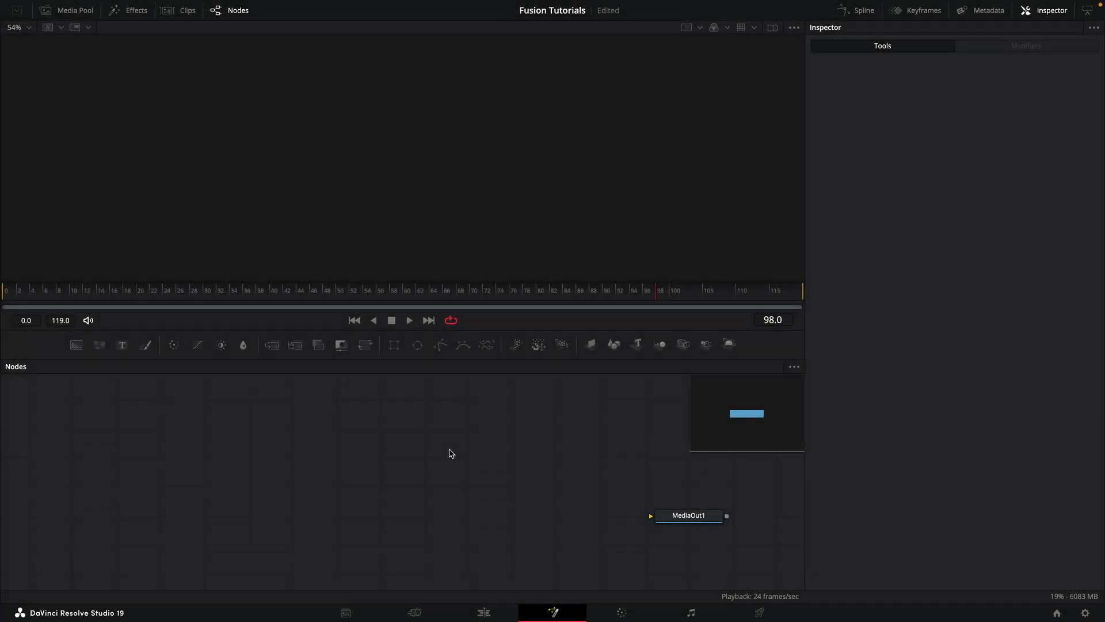
{"action": "mouse_move", "coordinate": [198, 426]}
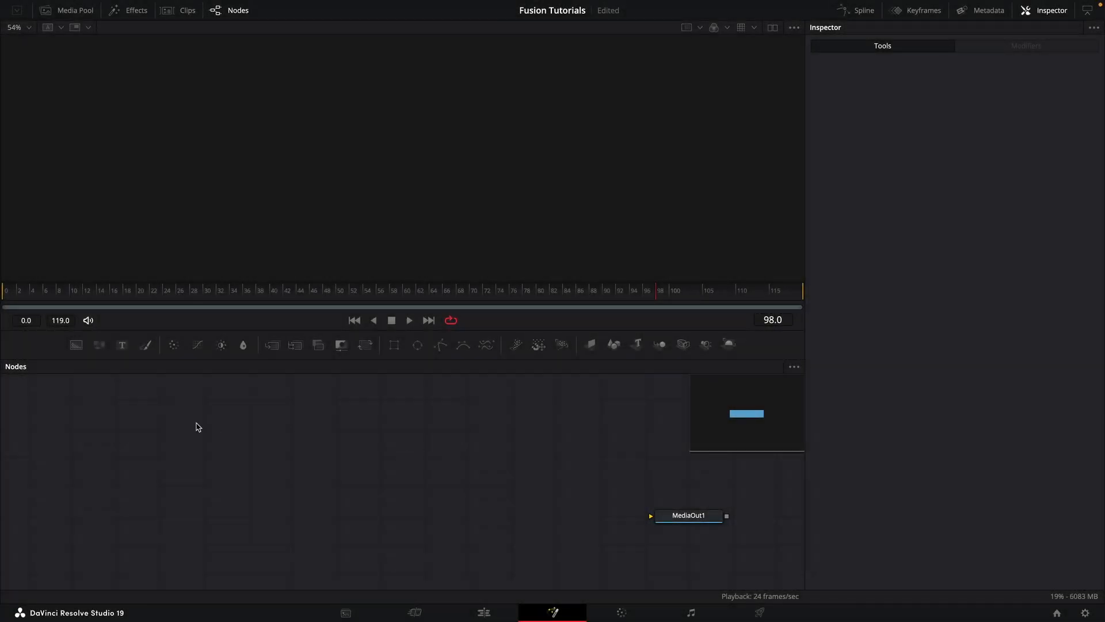
{"action": "mouse_move", "coordinate": [268, 449]}
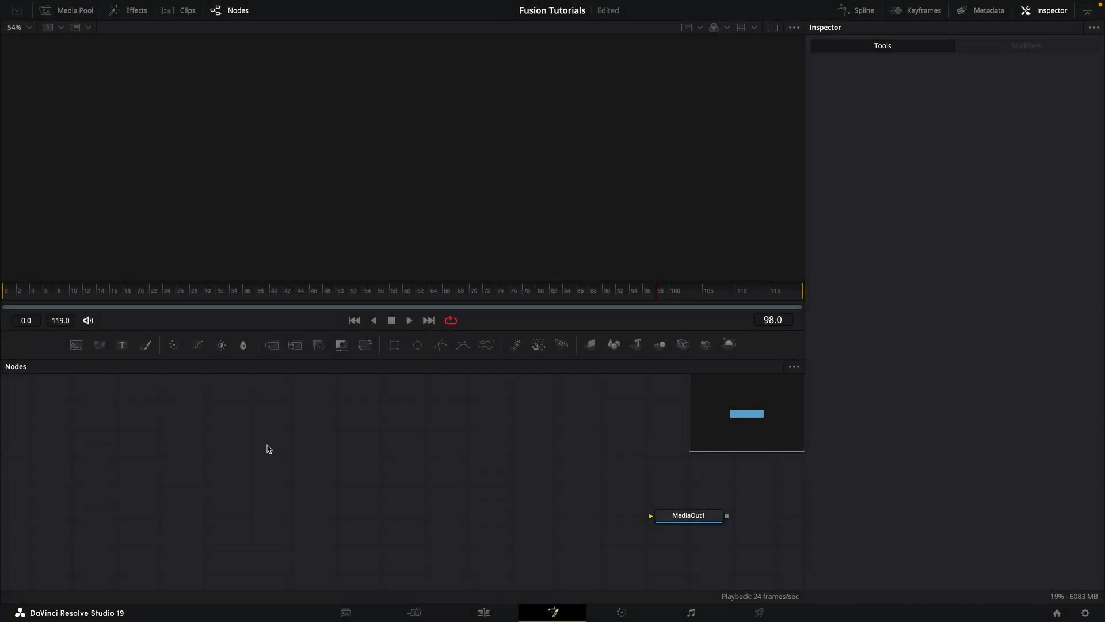
Add Background nodes, rename one to Square, and open its image size settings.
{"action": "type", "text": "den"}
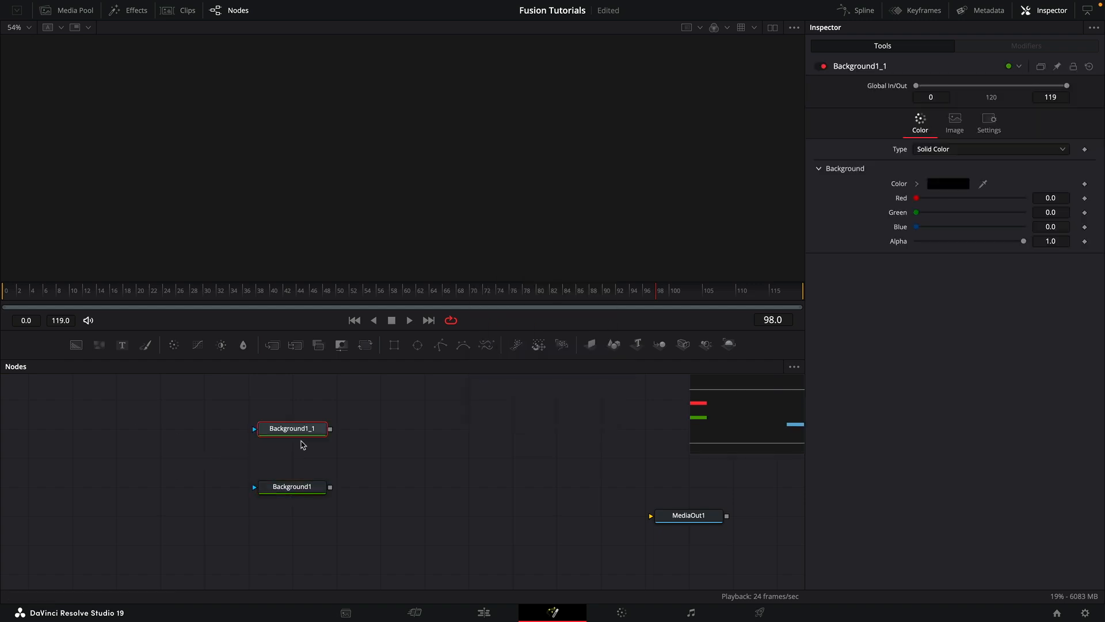
{"action": "type", "text": "Squa"}
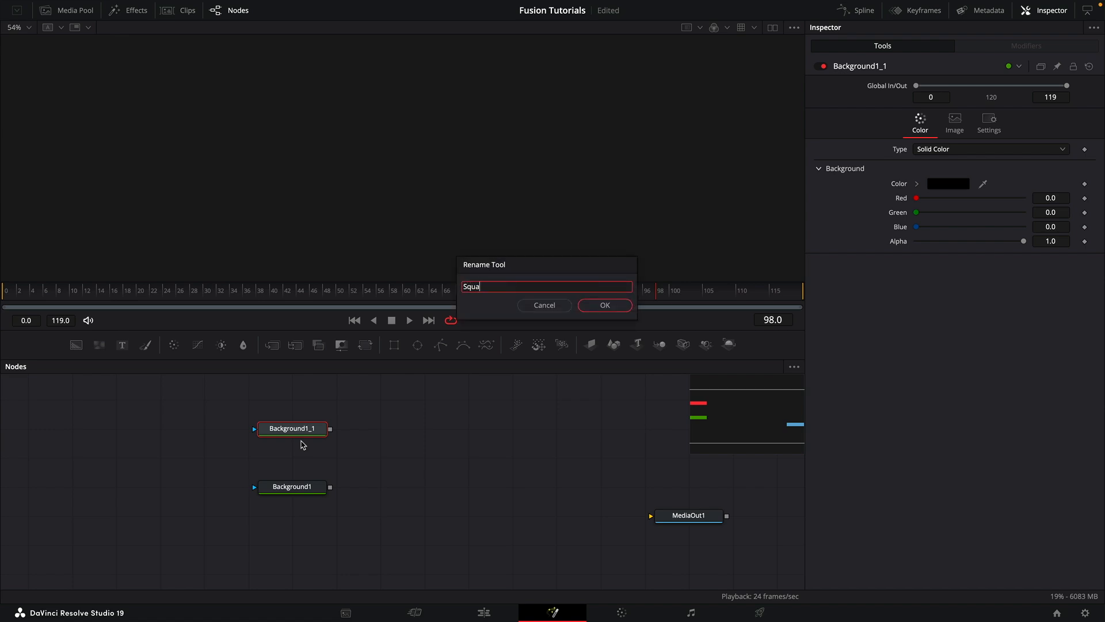
{"action": "left_click", "coordinate": [603, 305]}
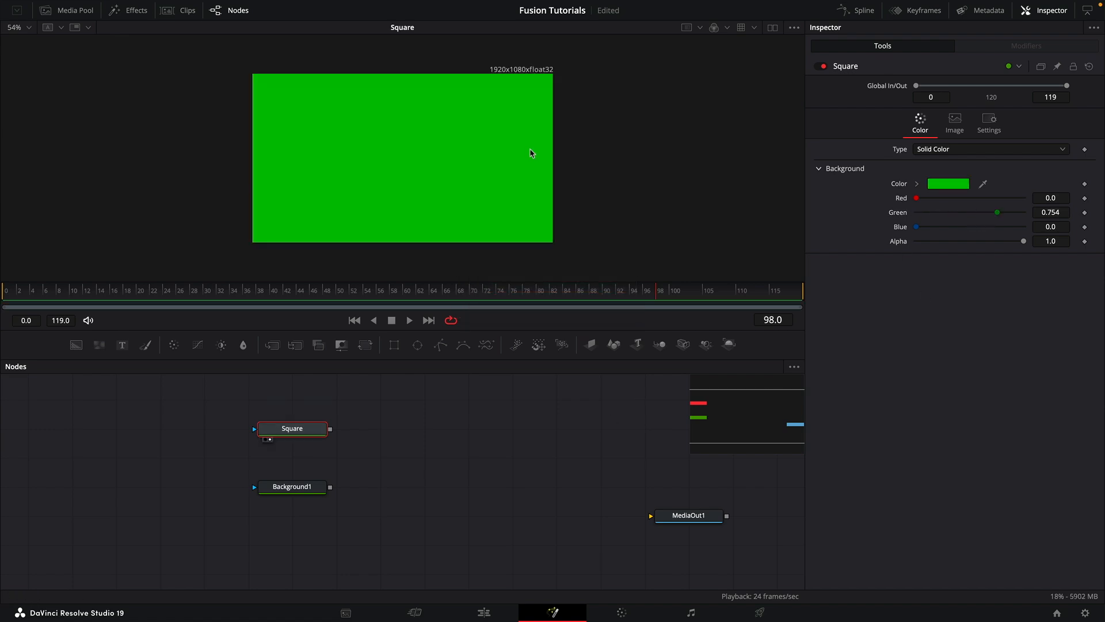
{"action": "left_click", "coordinate": [953, 119]}
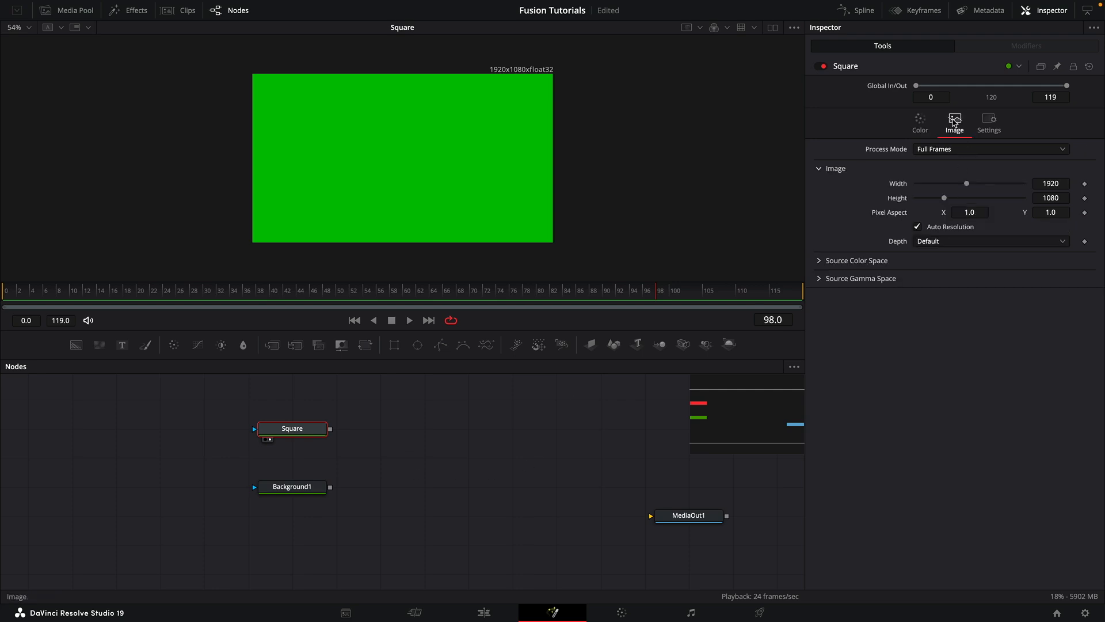
{"action": "left_click", "coordinate": [917, 226]}
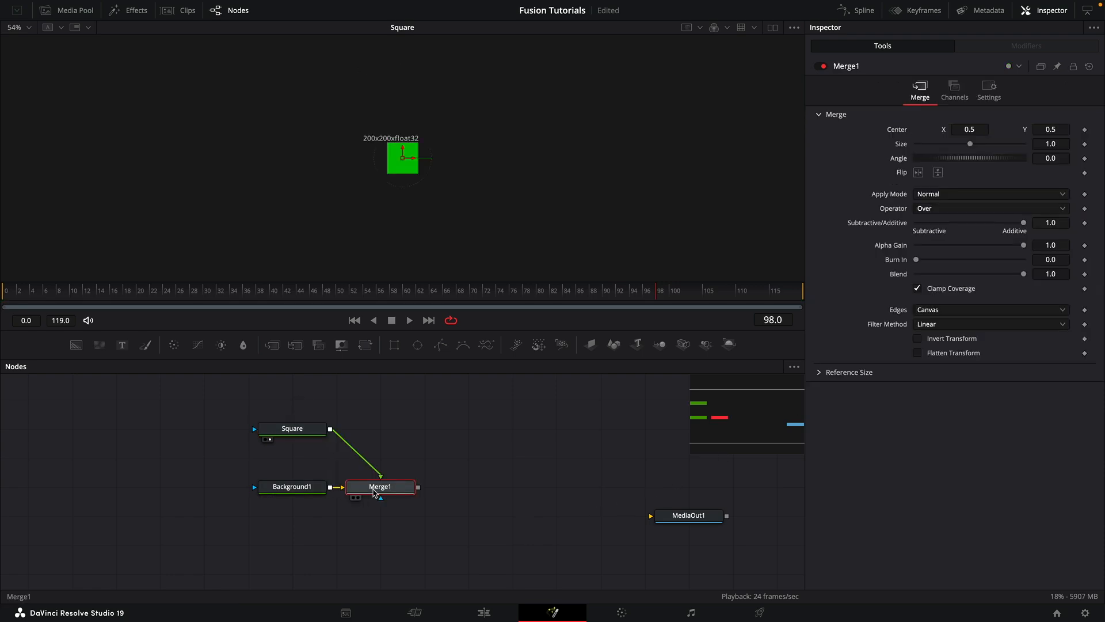
View the Merge1 and Merge2 composites and add an Ellipse mask to the Circle node.
{"action": "left_click", "coordinate": [381, 427]}
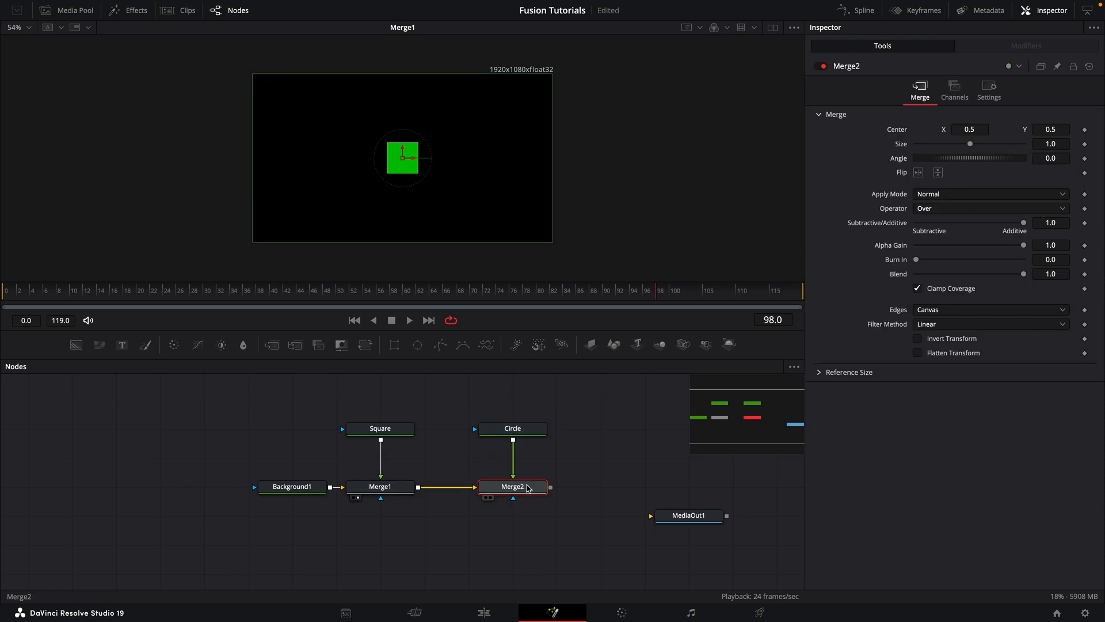
{"action": "left_click", "coordinate": [512, 428]}
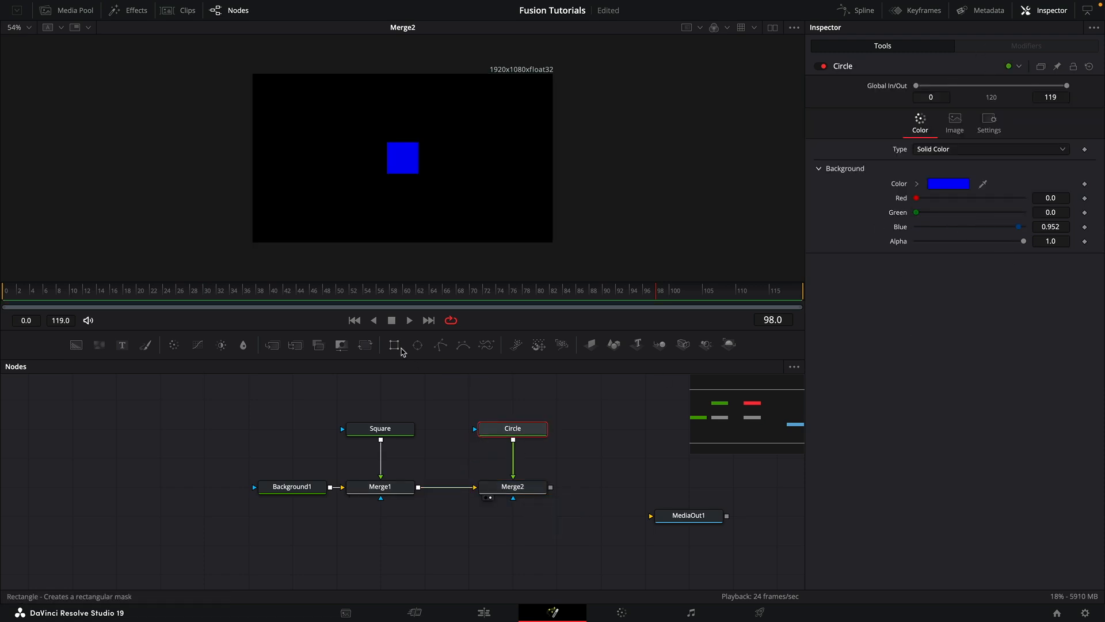
{"action": "mouse_move", "coordinate": [418, 346]}
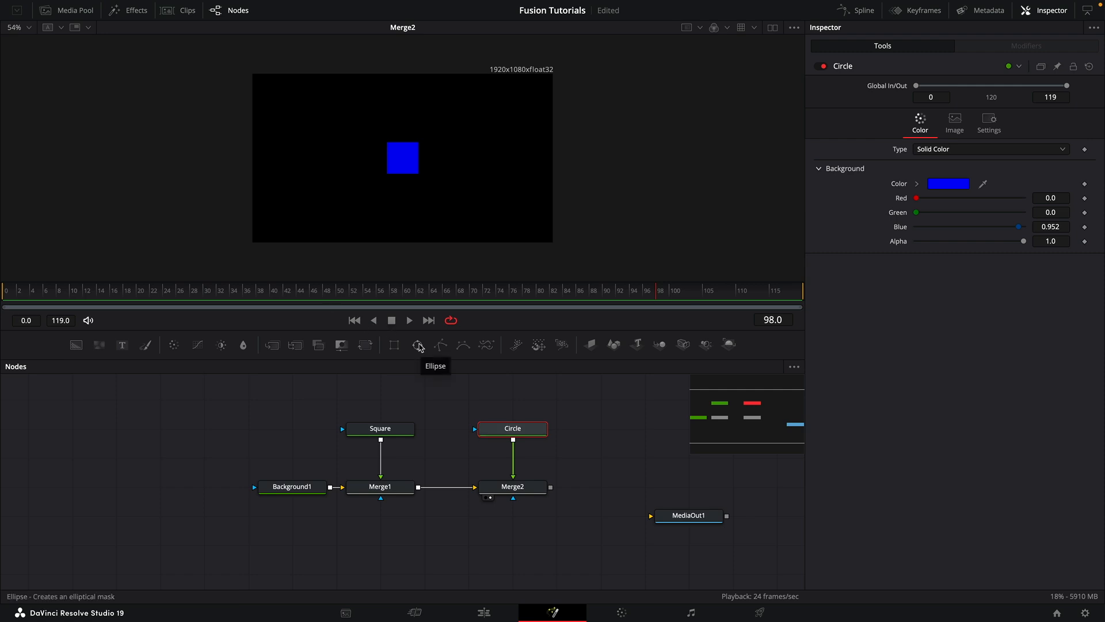
{"action": "left_click", "coordinate": [417, 345]}
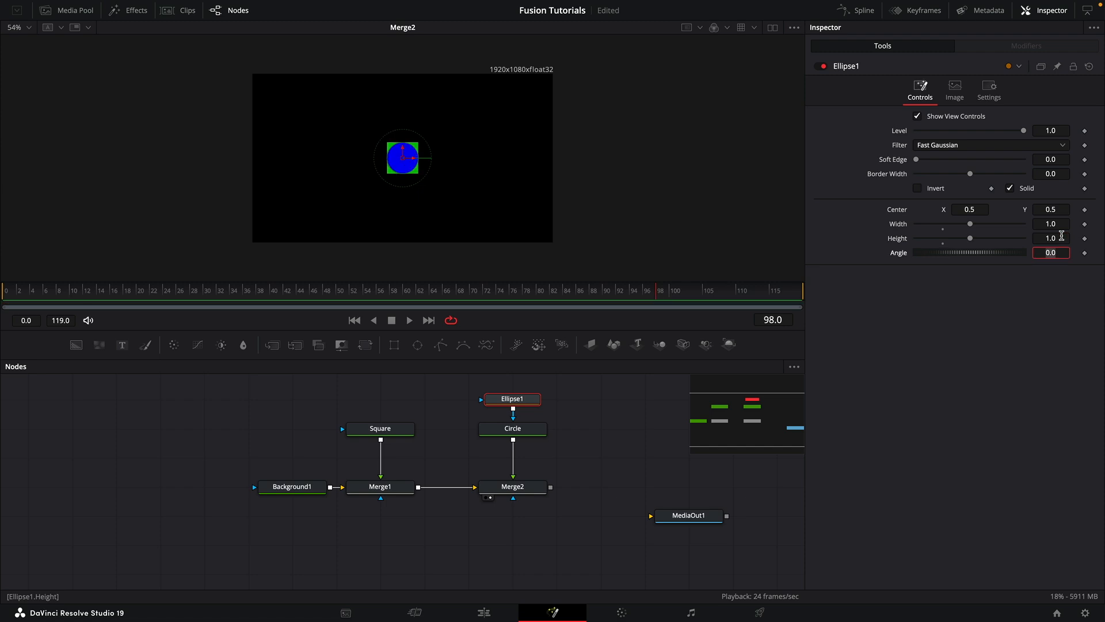
{"action": "left_click", "coordinate": [380, 487]}
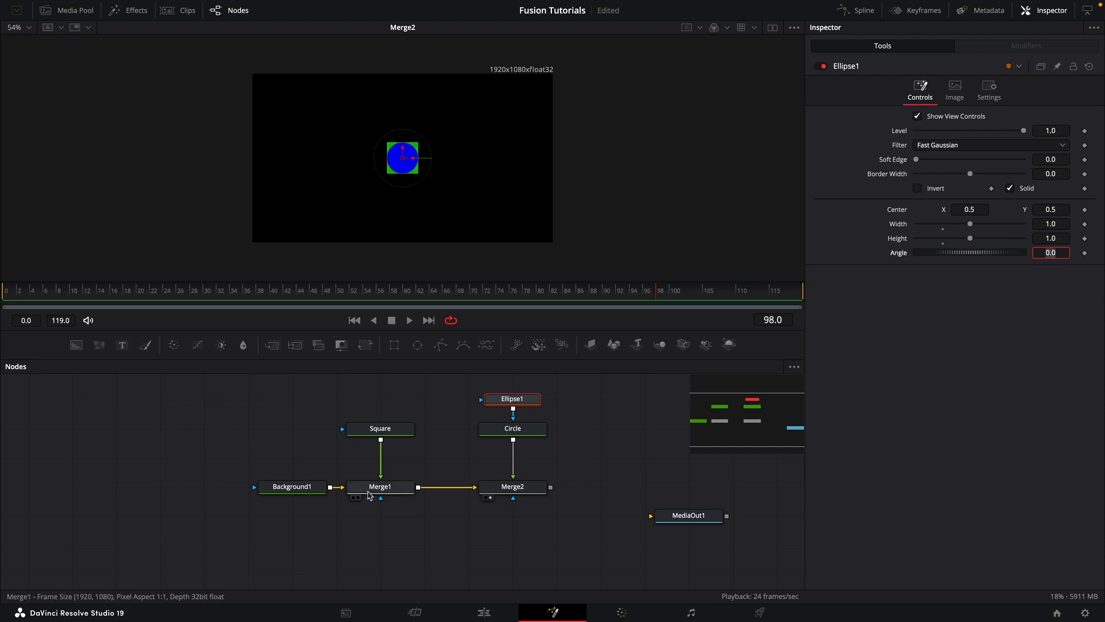
Lower Merge1's Center X to move the square left; set Merge2 Center X to 0.6.
{"action": "left_click", "coordinate": [380, 486]}
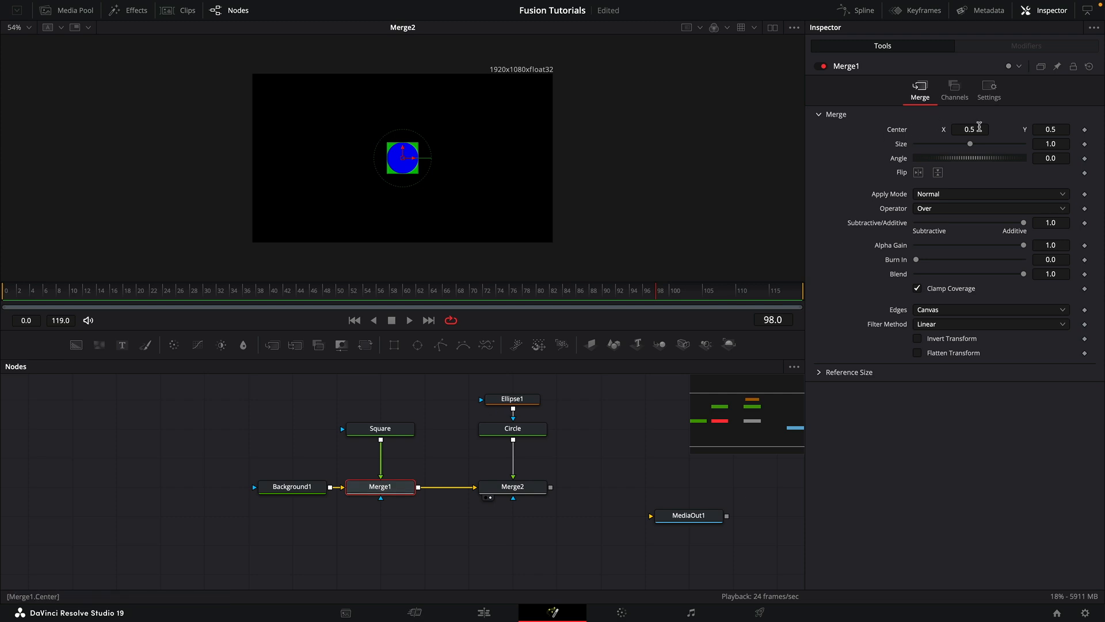
{"action": "left_click", "coordinate": [970, 129]}
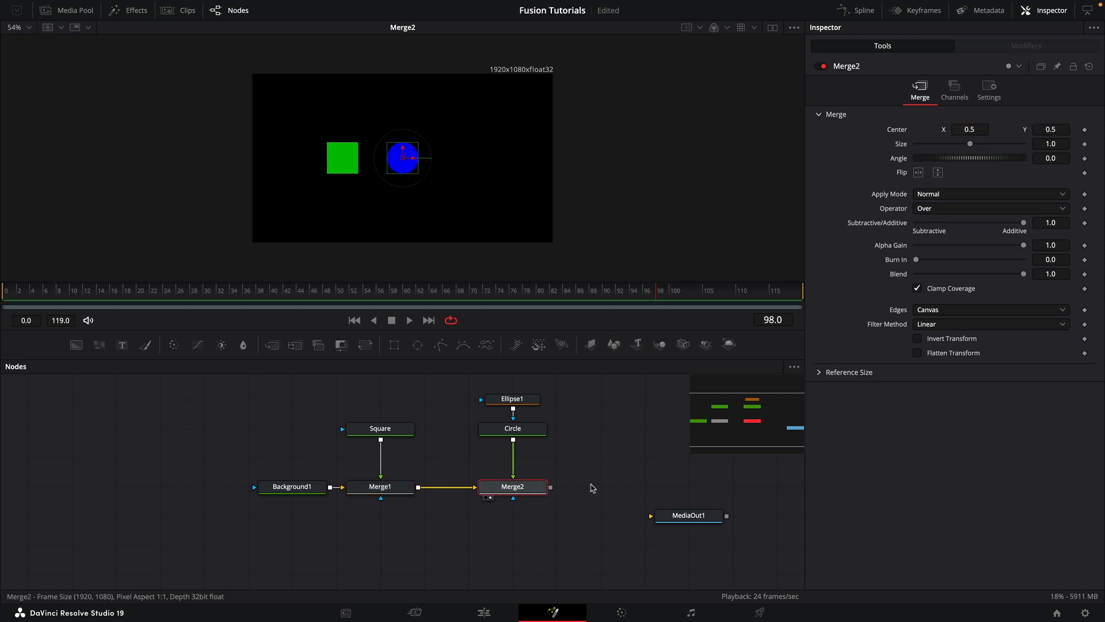
{"action": "left_click", "coordinate": [970, 129]}
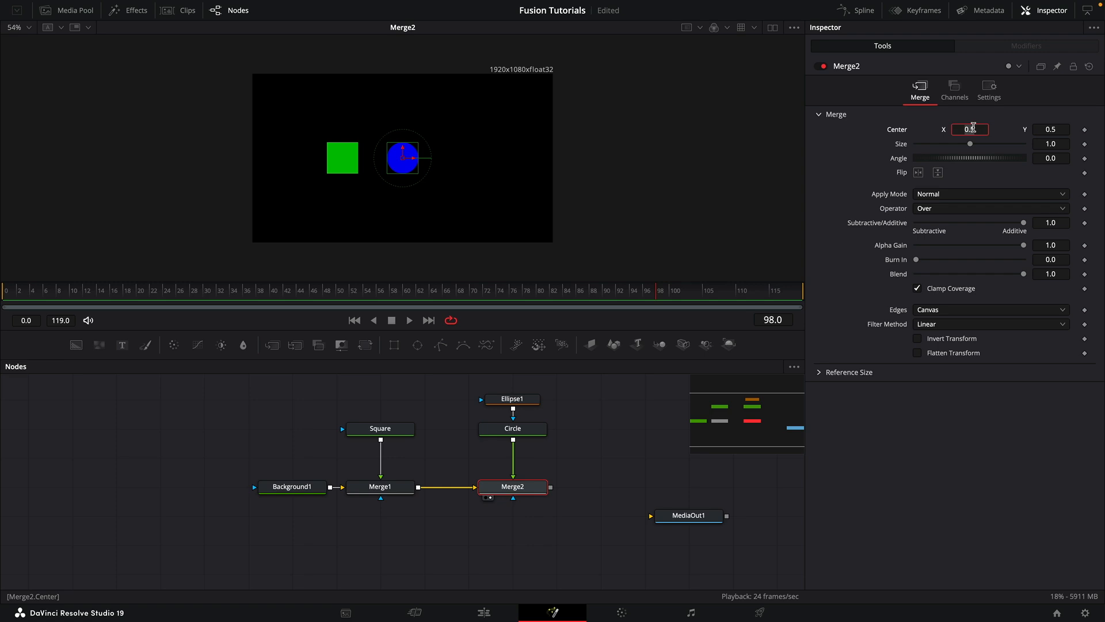
{"action": "type", "text": "0.6"}
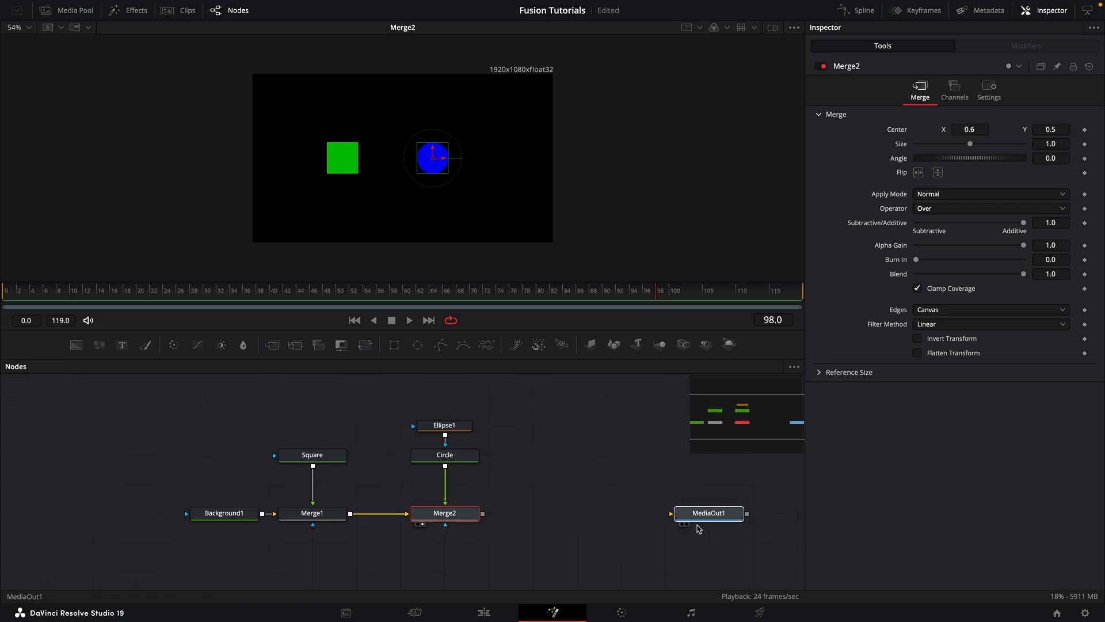
{"action": "left_click", "coordinate": [709, 512]}
{"action": "type", "text": "b"}
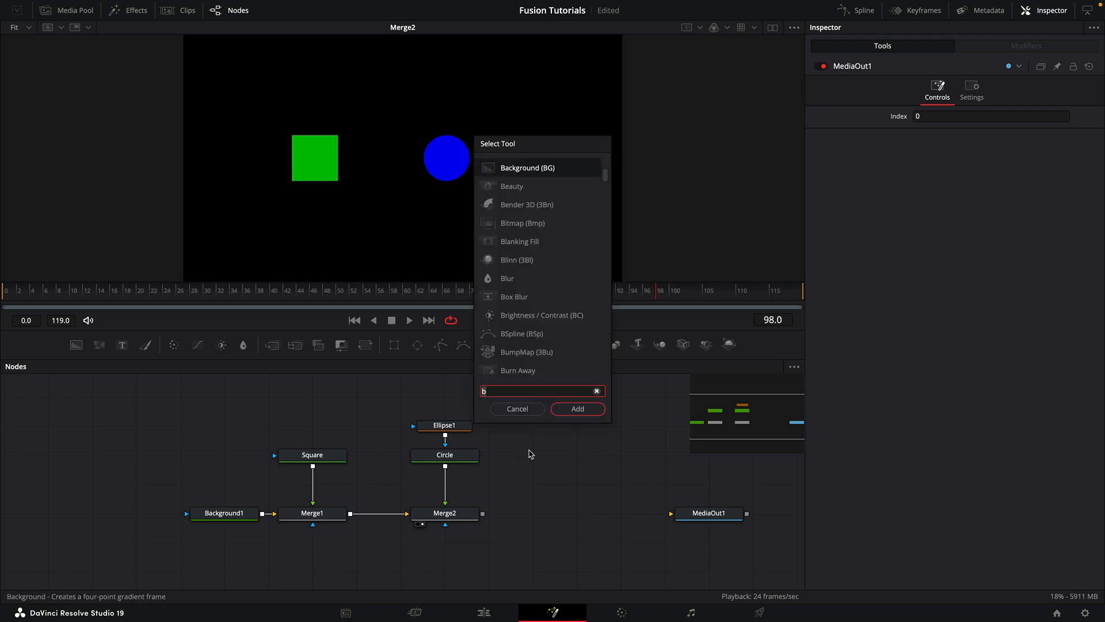
Add a Dent tool to the comp and rename the Dent1 node to Ctl.
{"action": "type", "text": "dent"}
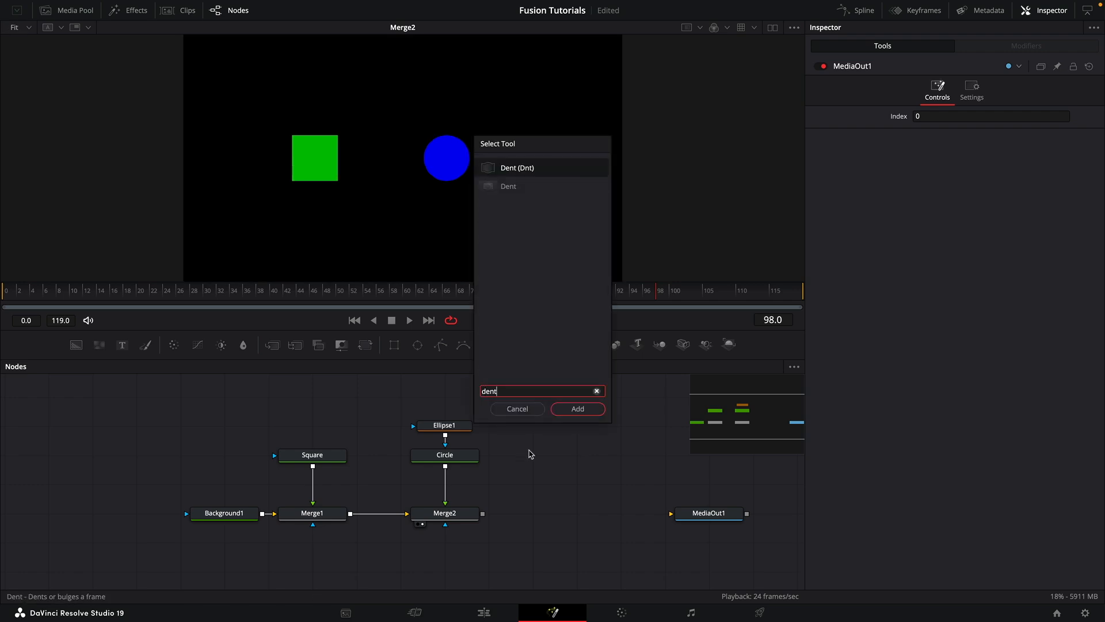
{"action": "left_click", "coordinate": [577, 408]}
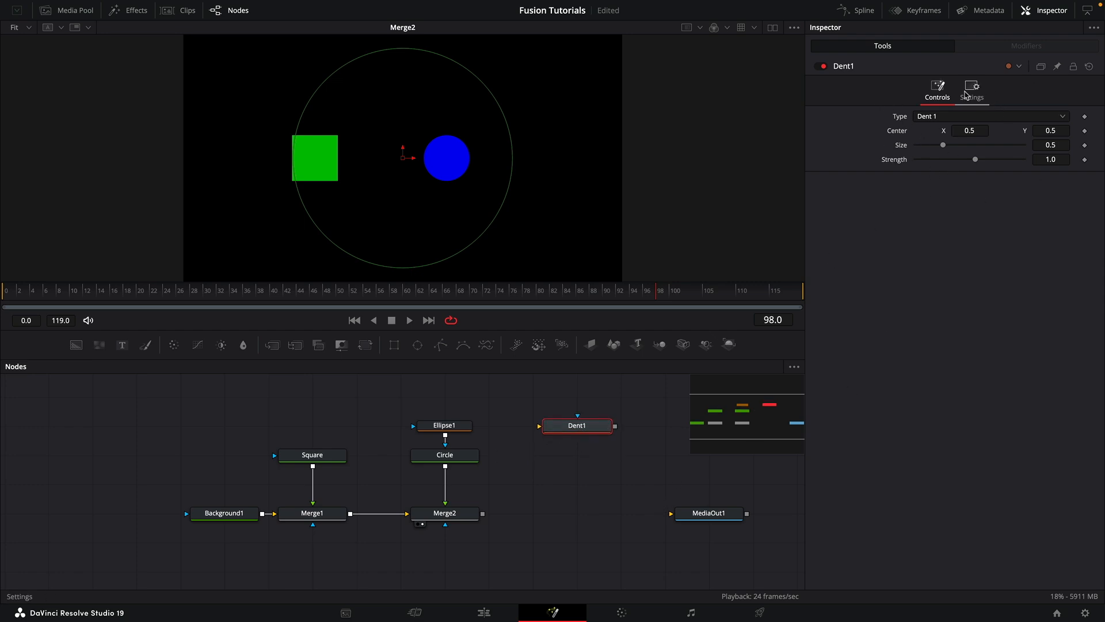
{"action": "double_click", "coordinate": [577, 425]}
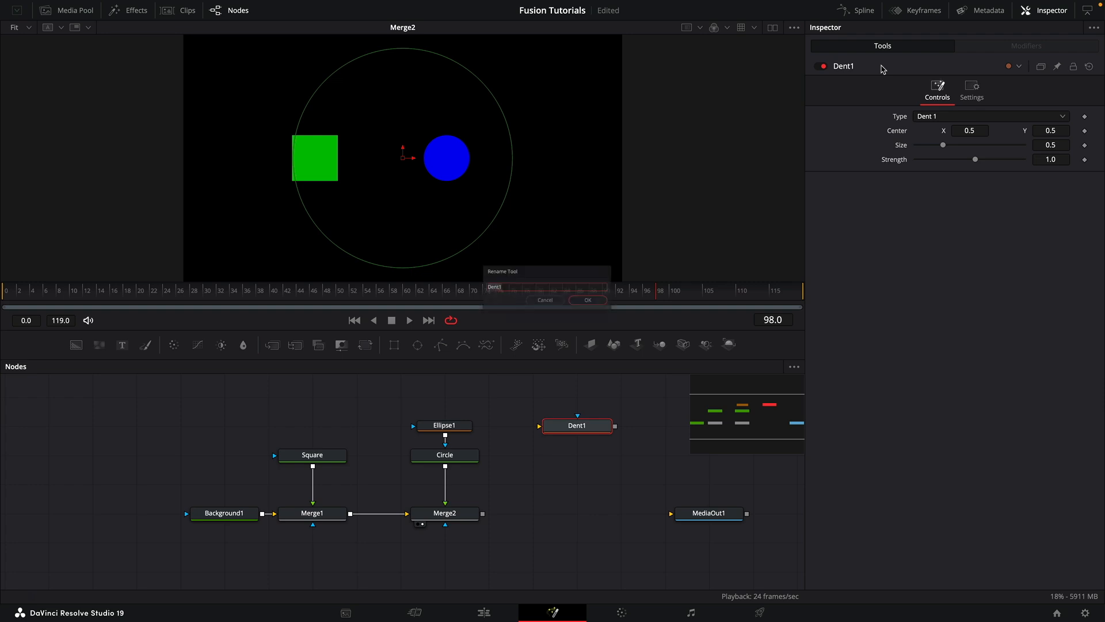
{"action": "type", "text": "Ctl"}
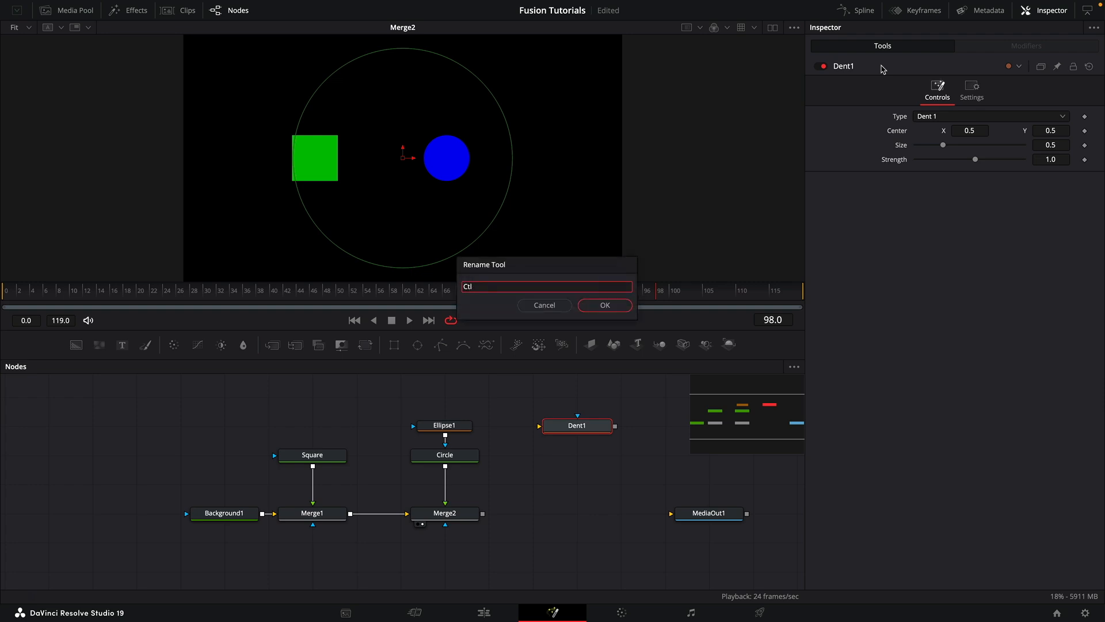
{"action": "left_click", "coordinate": [603, 304]}
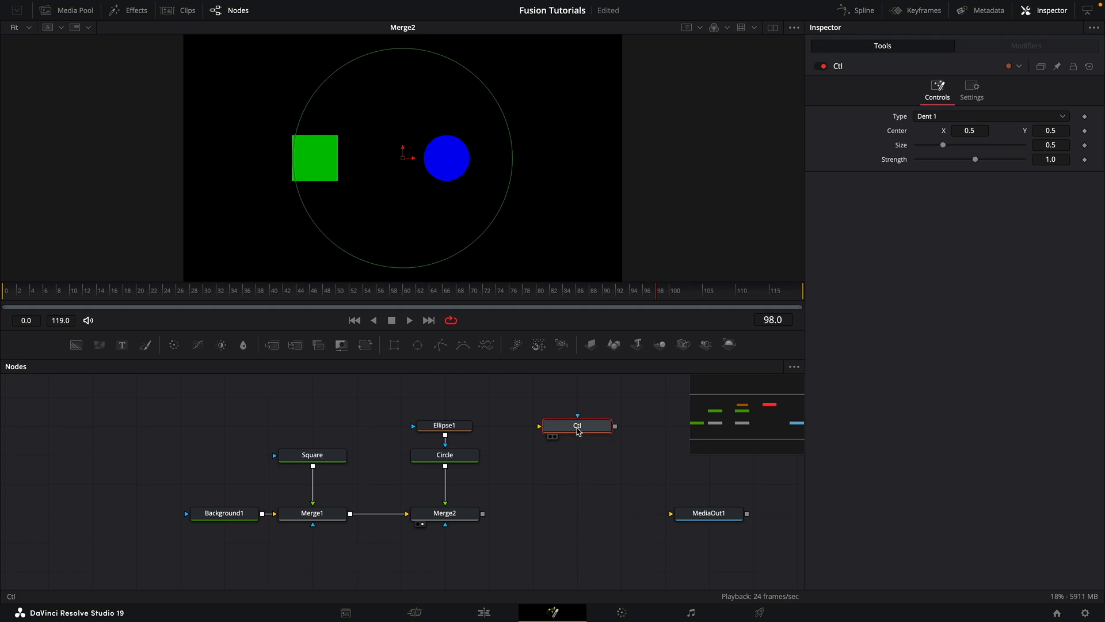
{"action": "mouse_move", "coordinate": [577, 427]}
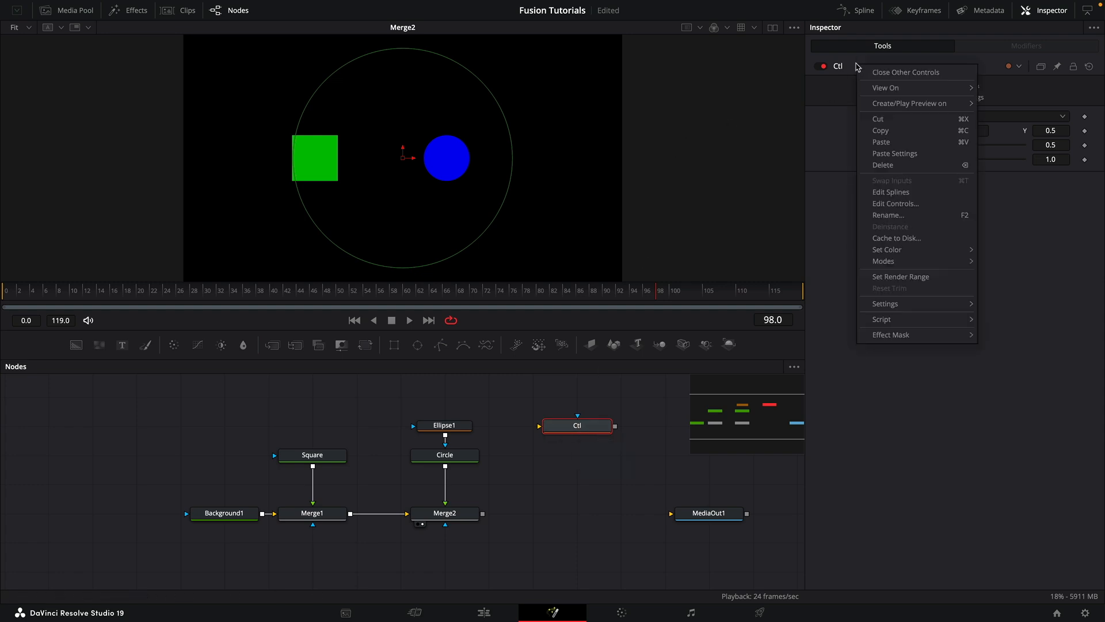
Add a SliderControl named Cos to the Ctl node.
{"action": "left_click", "coordinate": [895, 204]}
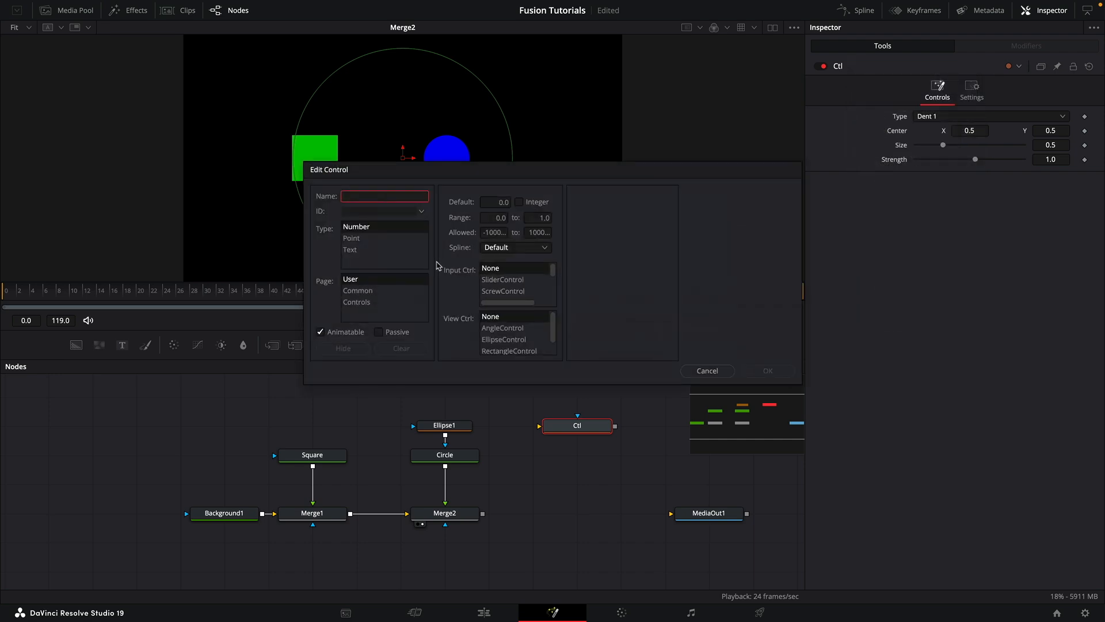
{"action": "mouse_move", "coordinate": [634, 232]}
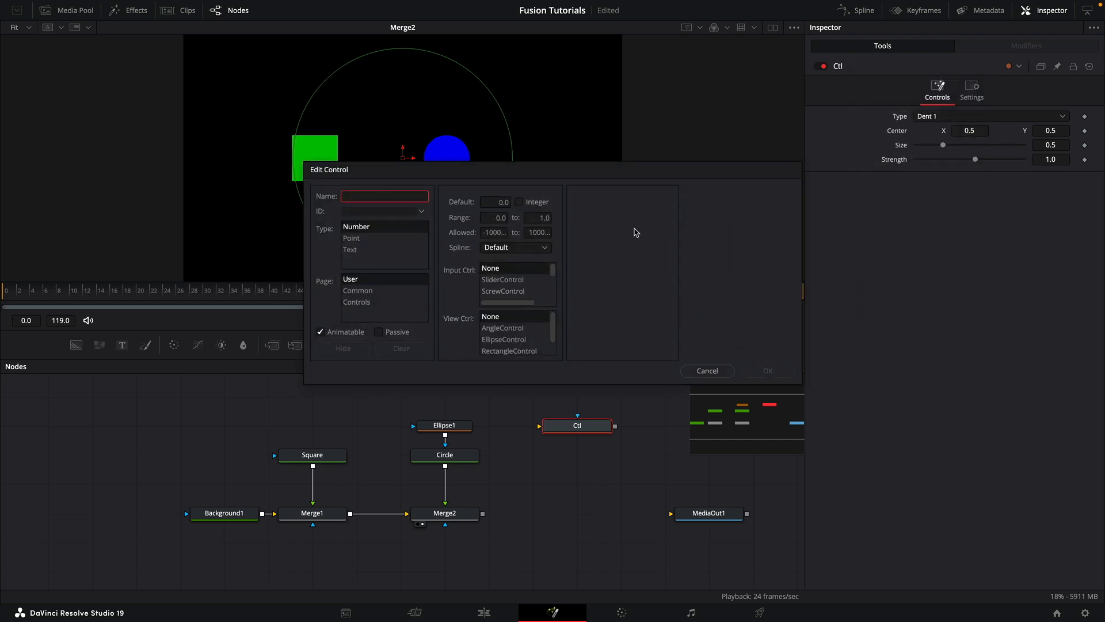
{"action": "type", "text": "Cos"}
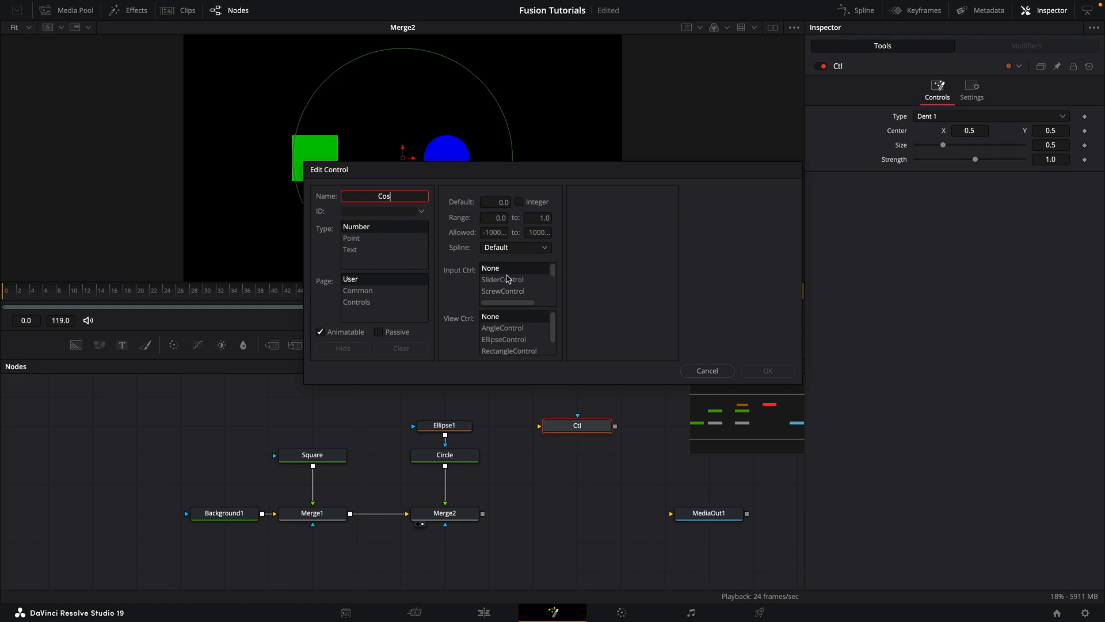
{"action": "left_click", "coordinate": [501, 280]}
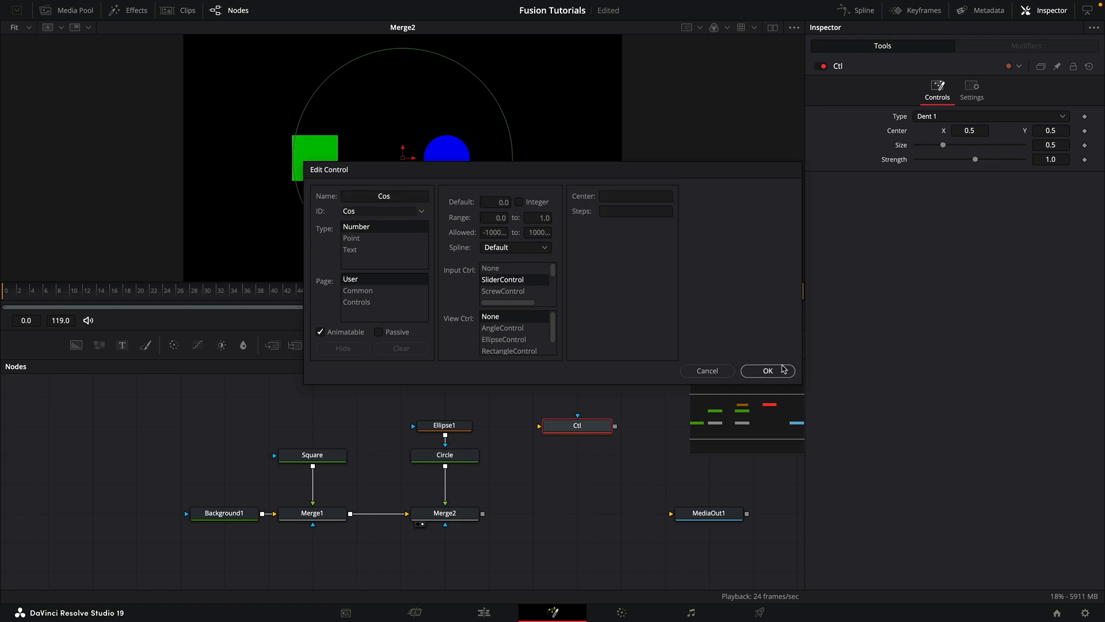
{"action": "left_click", "coordinate": [767, 370]}
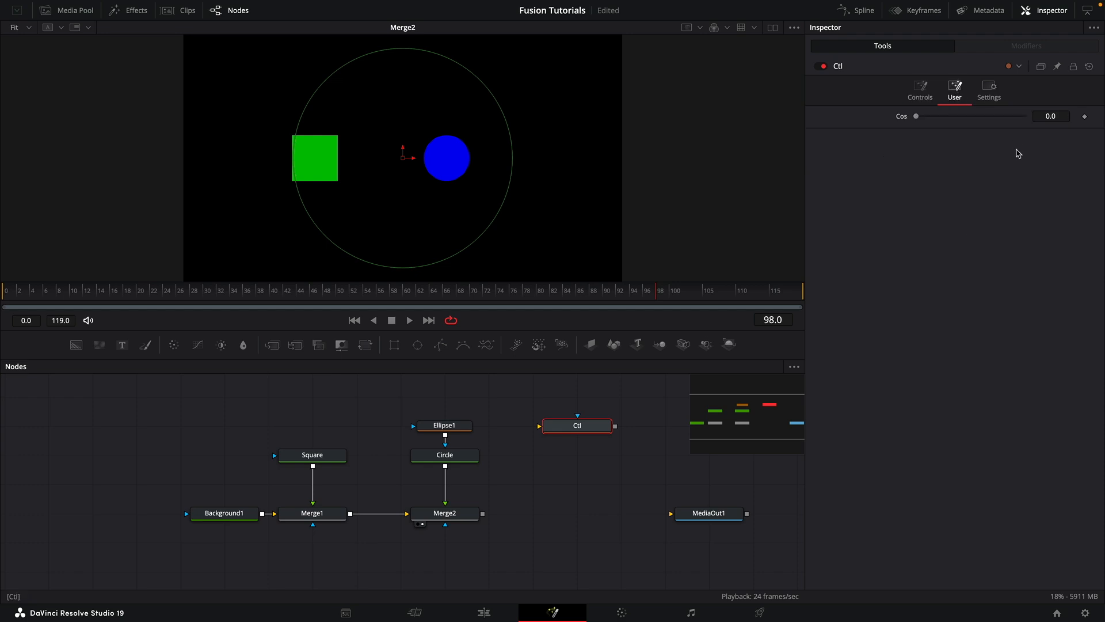
{"action": "mouse_move", "coordinate": [1039, 145]}
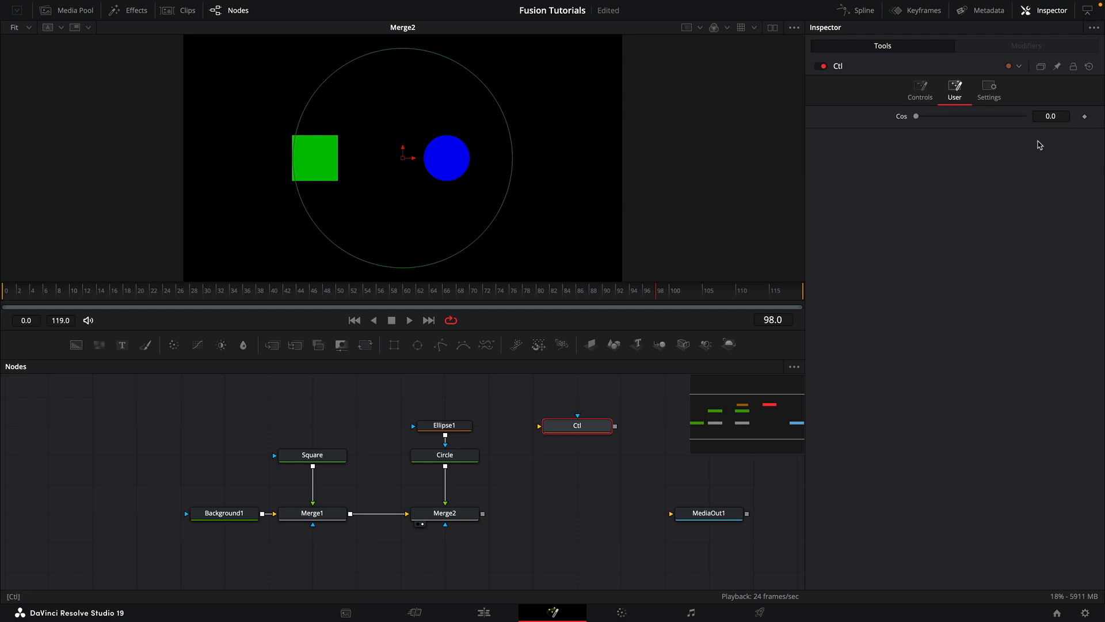
{"action": "mouse_move", "coordinate": [853, 69]}
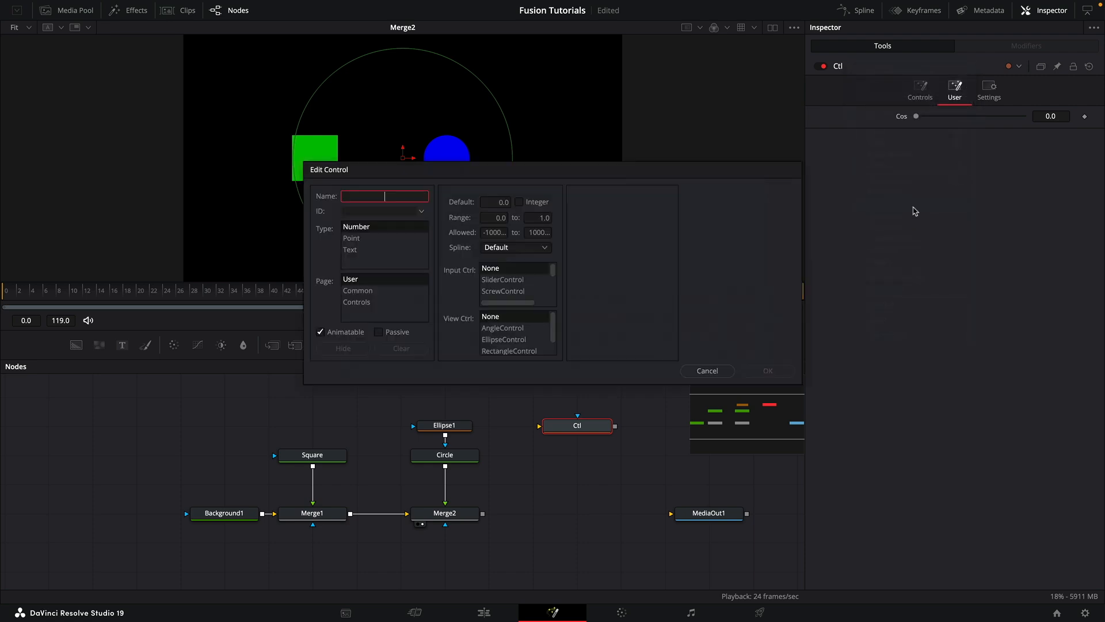
Add a second SliderControl named Sin to Ctl.
{"action": "type", "text": "Sin"}
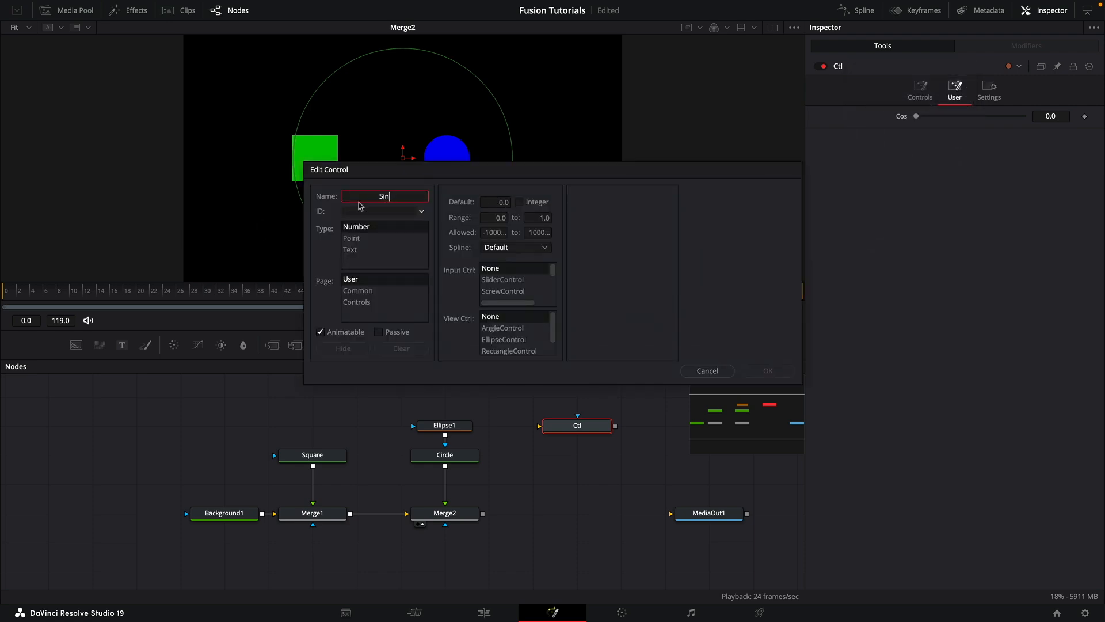
{"action": "left_click", "coordinate": [502, 279]}
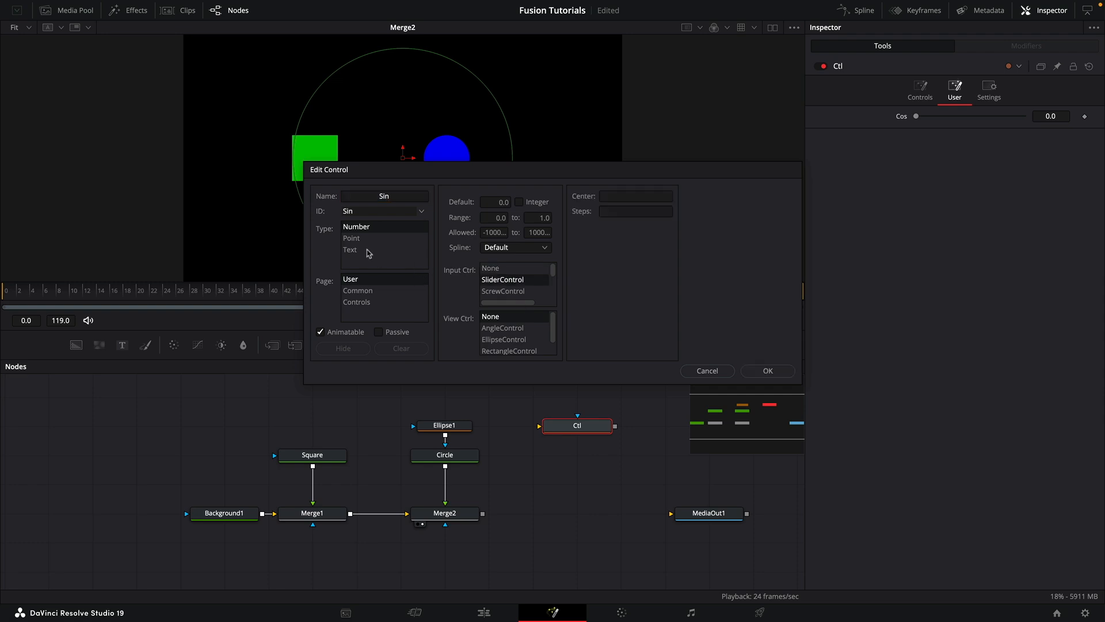
{"action": "left_click", "coordinate": [767, 371]}
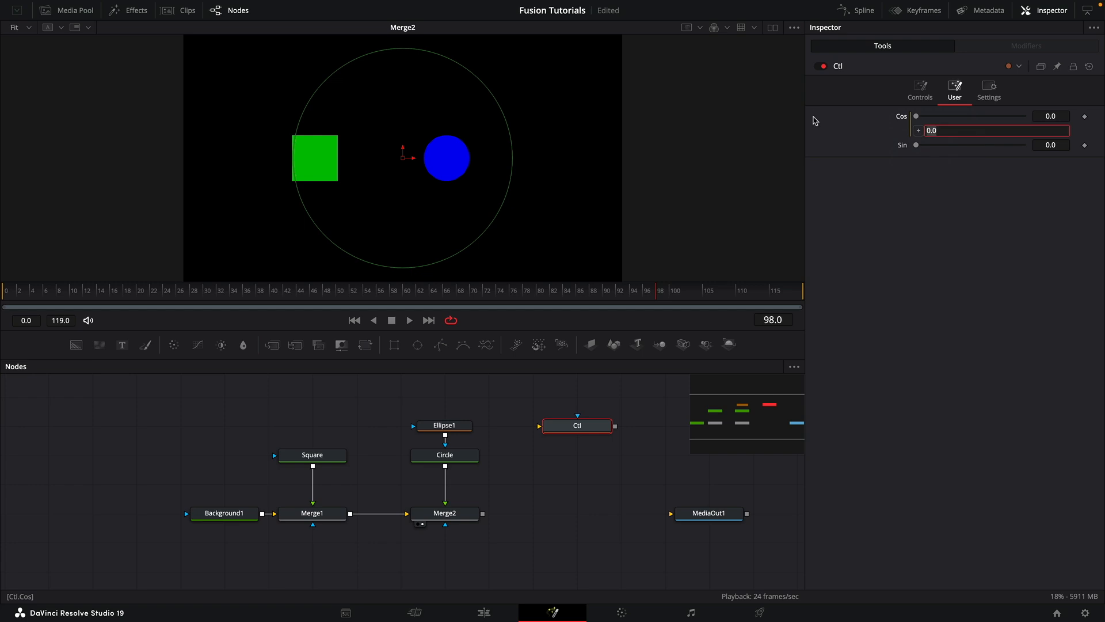
Enter cos(time/24) on the Cos slider, then jump to another frame to check values.
{"action": "type", "text": "cos(time"}
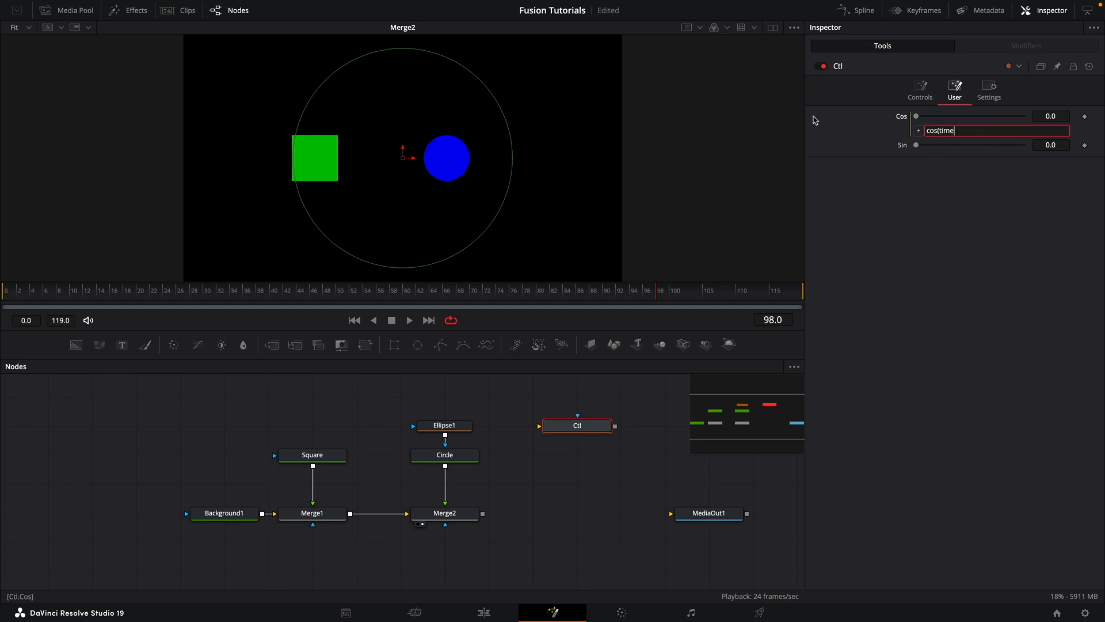
{"action": "type", "text": "/24)"}
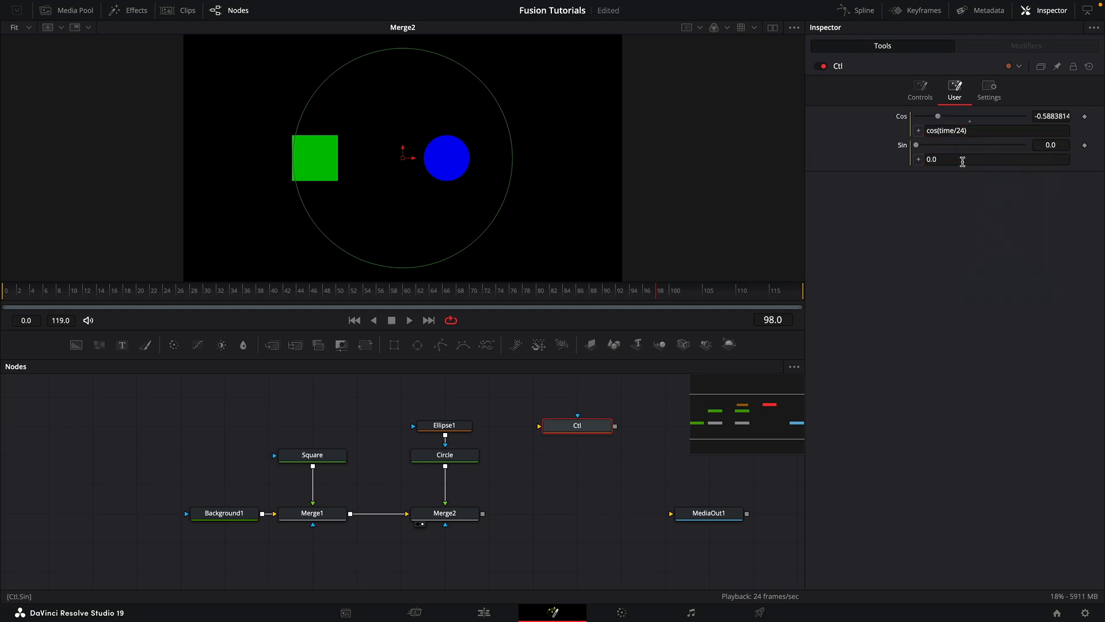
{"action": "type", "text": "cos(time/24)"}
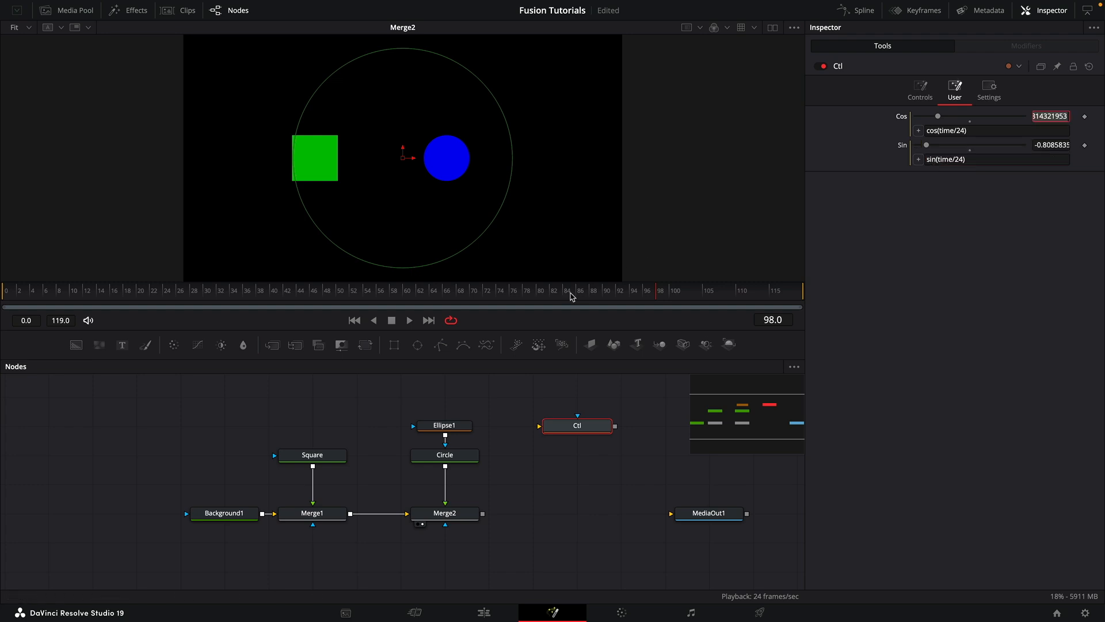
{"action": "left_click", "coordinate": [409, 320]}
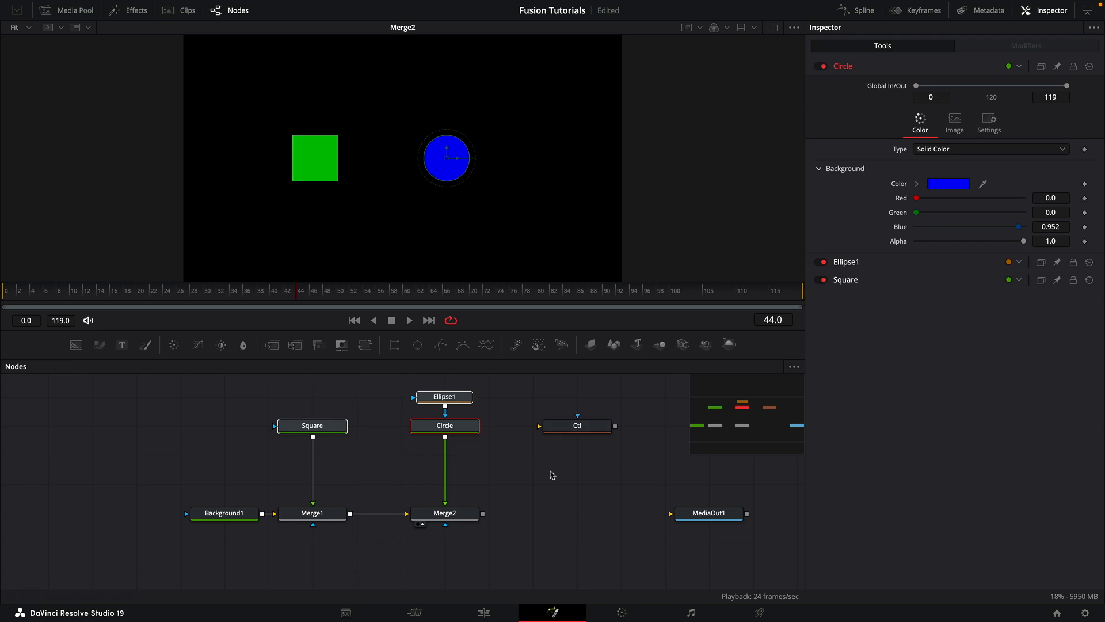
Insert Transforms after Square and Circle, set Transform1 Center to Point(0.5, Ctl.Cos), and play-test.
{"action": "left_click", "coordinate": [311, 425]}
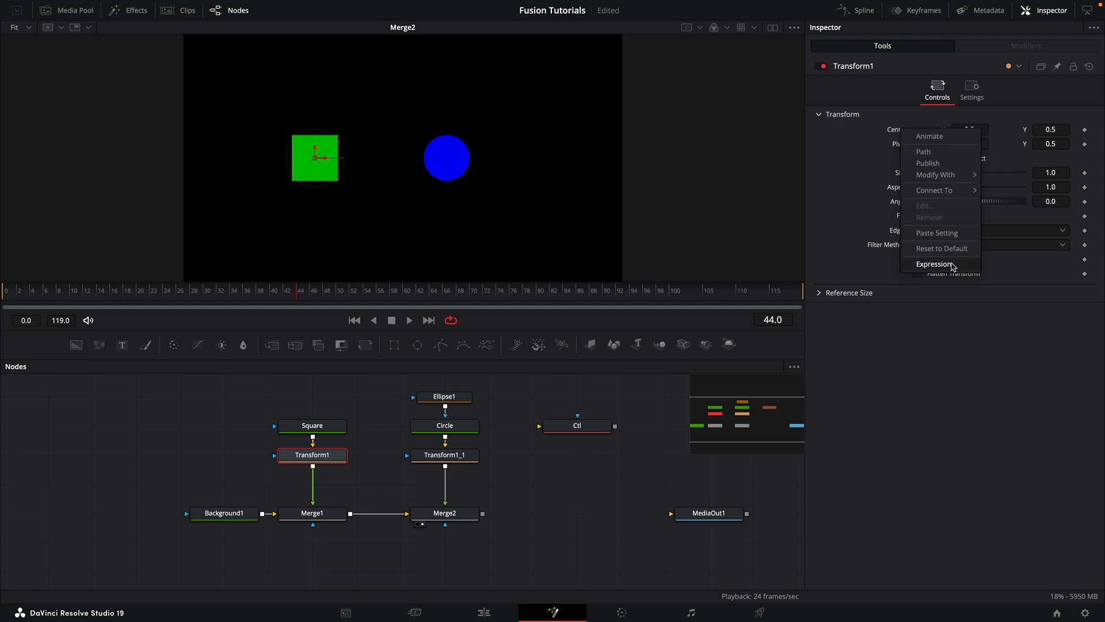
{"action": "left_click", "coordinate": [933, 264]}
{"action": "type", "text": "Point(0.5, Ctl.Cos)"}
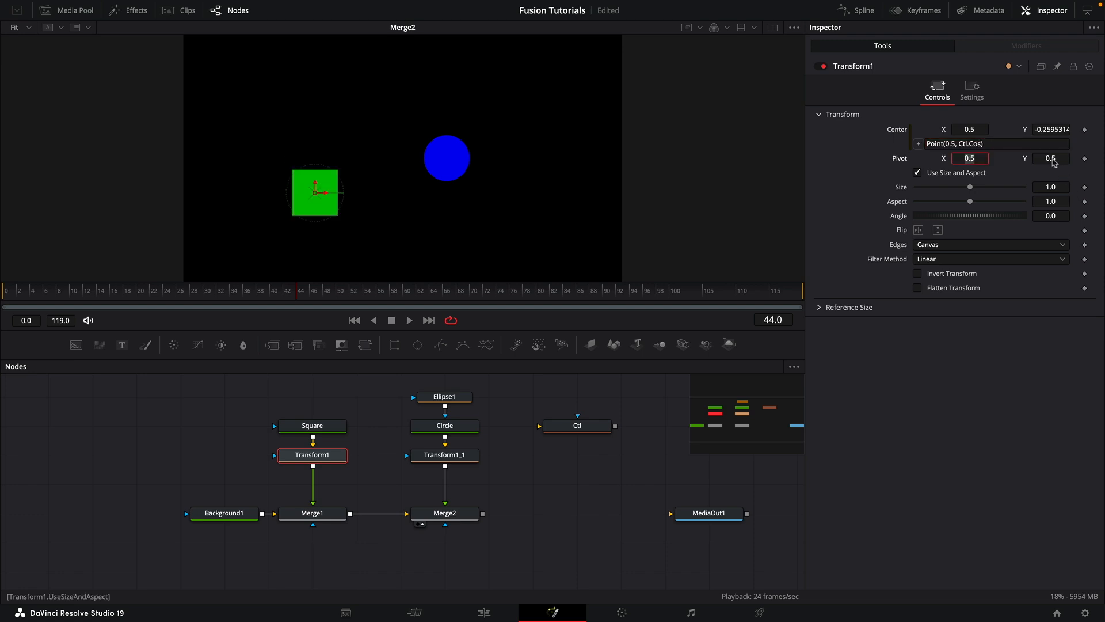
{"action": "left_click", "coordinate": [409, 320]}
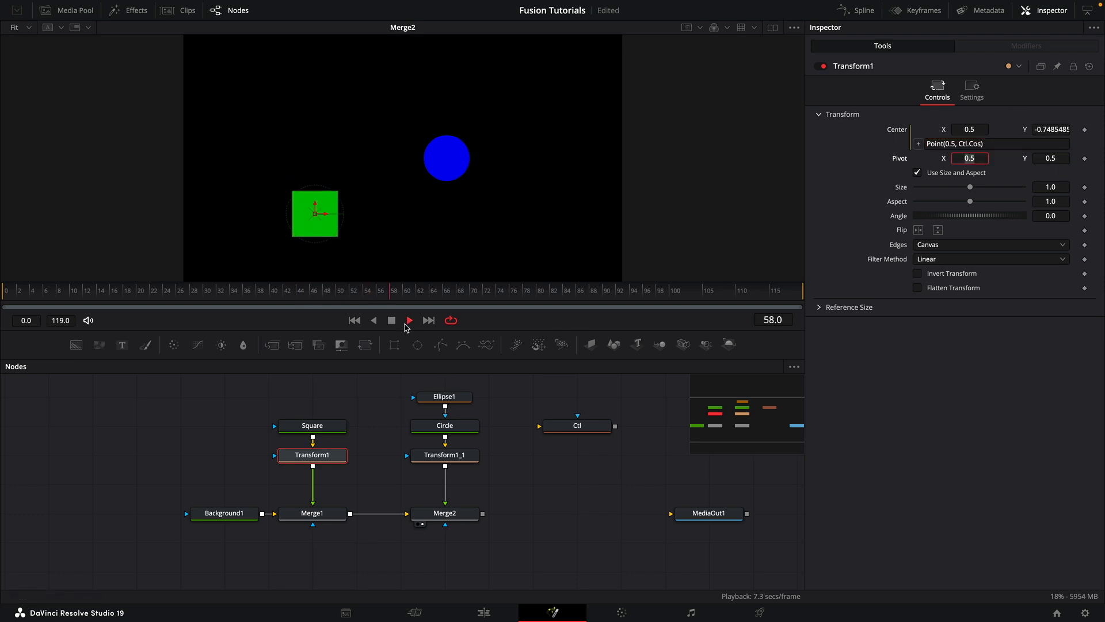
{"action": "left_click", "coordinate": [409, 320]}
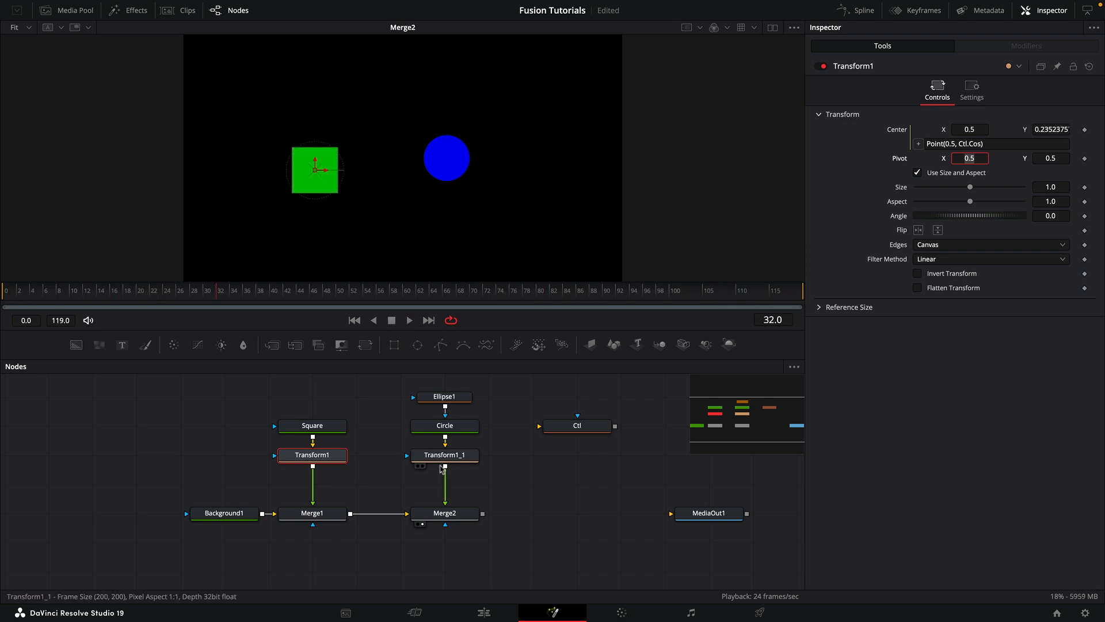
Set Transform1_1's Center expression to Point(0.5, Ctl.Sin) and play to watch the circle bob.
{"action": "left_click", "coordinate": [444, 454]}
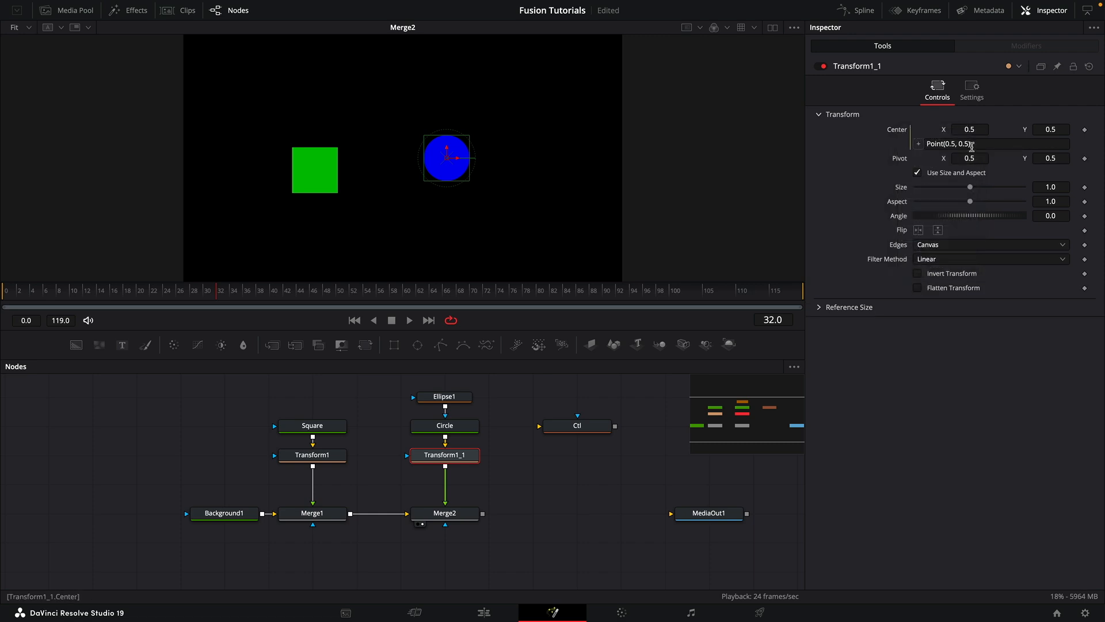
{"action": "left_click", "coordinate": [994, 144]}
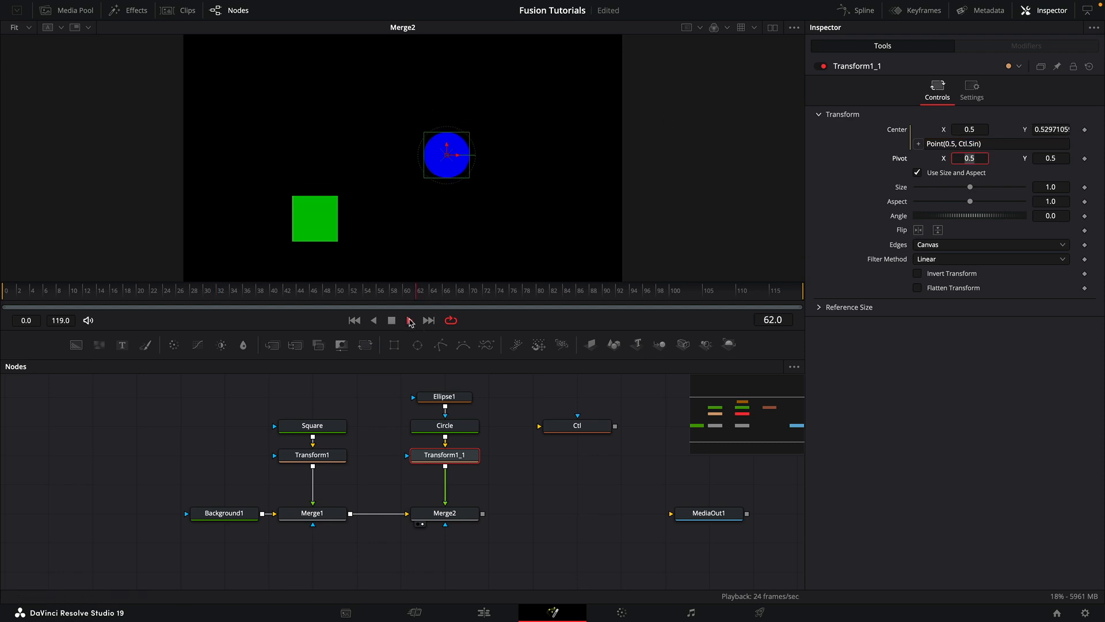
{"action": "left_click", "coordinate": [409, 320]}
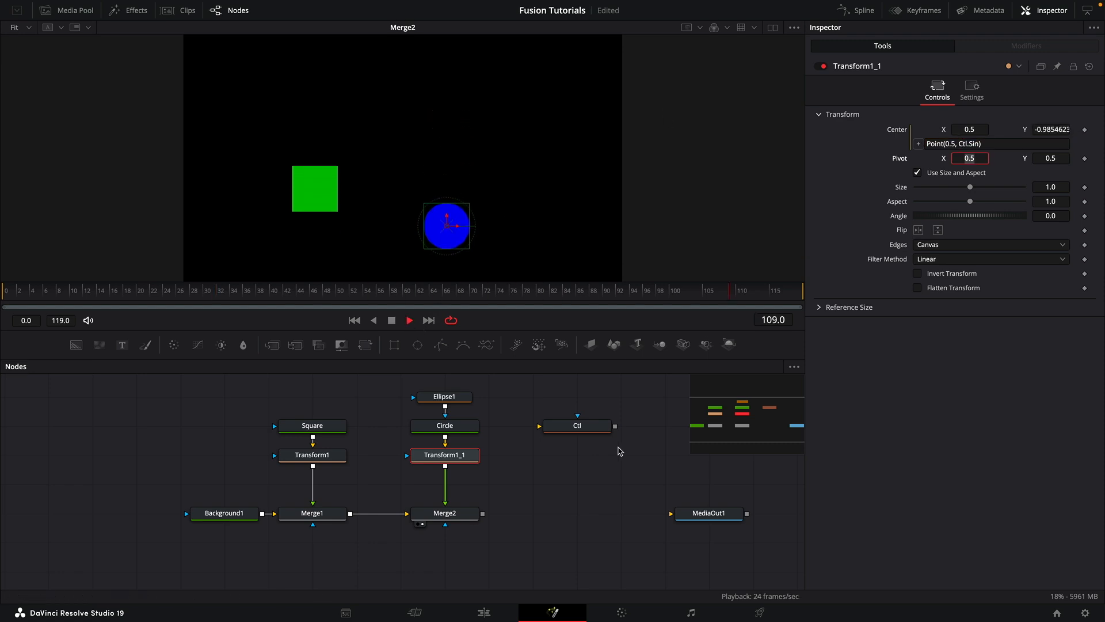
{"action": "left_click", "coordinate": [577, 425]}
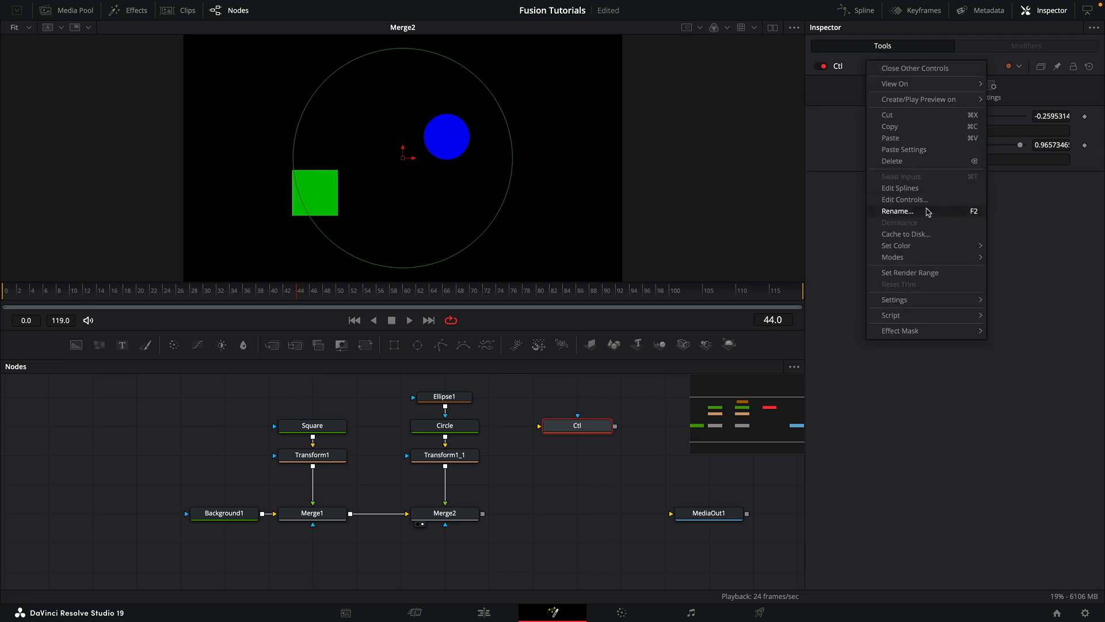
Use Edit Controls on Ctl to add SliderControls named Speed and Dist.
{"action": "left_click", "coordinate": [904, 198]}
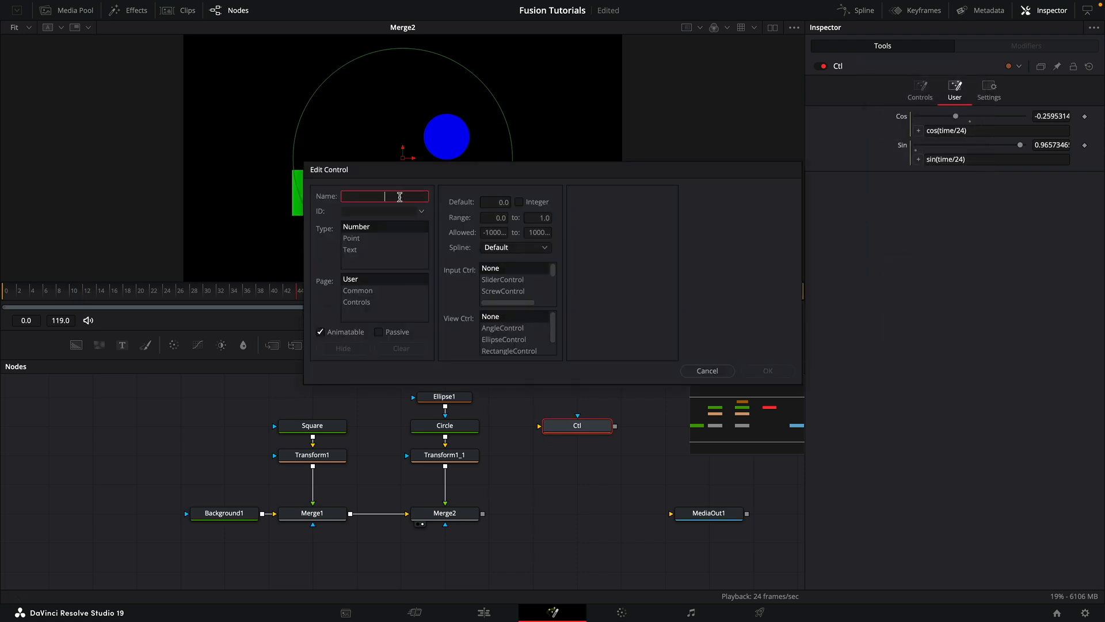
{"action": "type", "text": "Speed"}
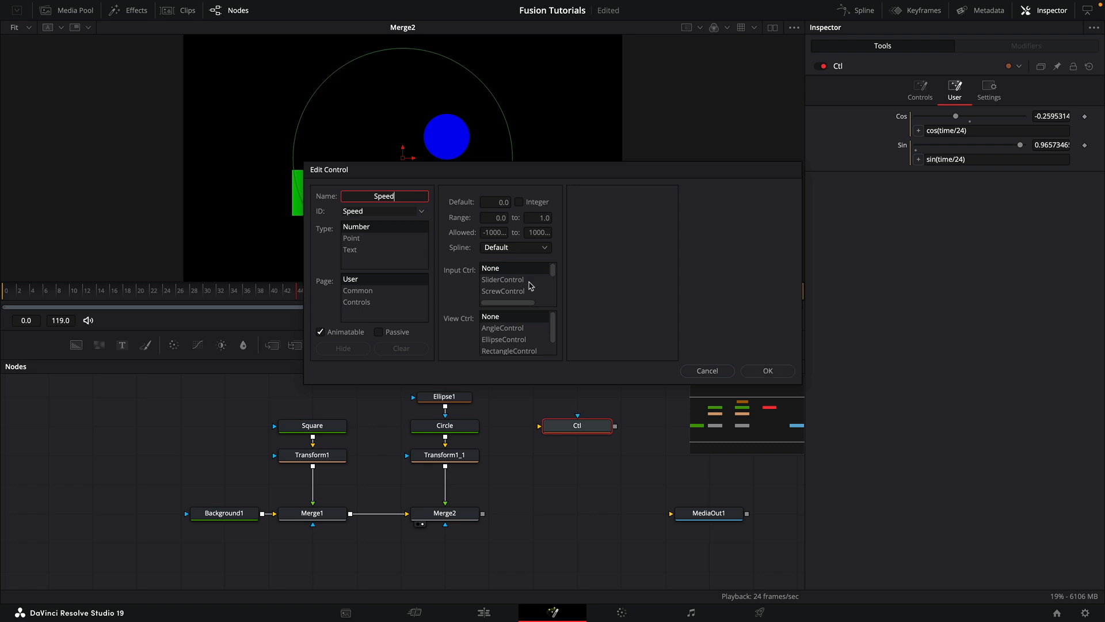
{"action": "left_click", "coordinate": [766, 371]}
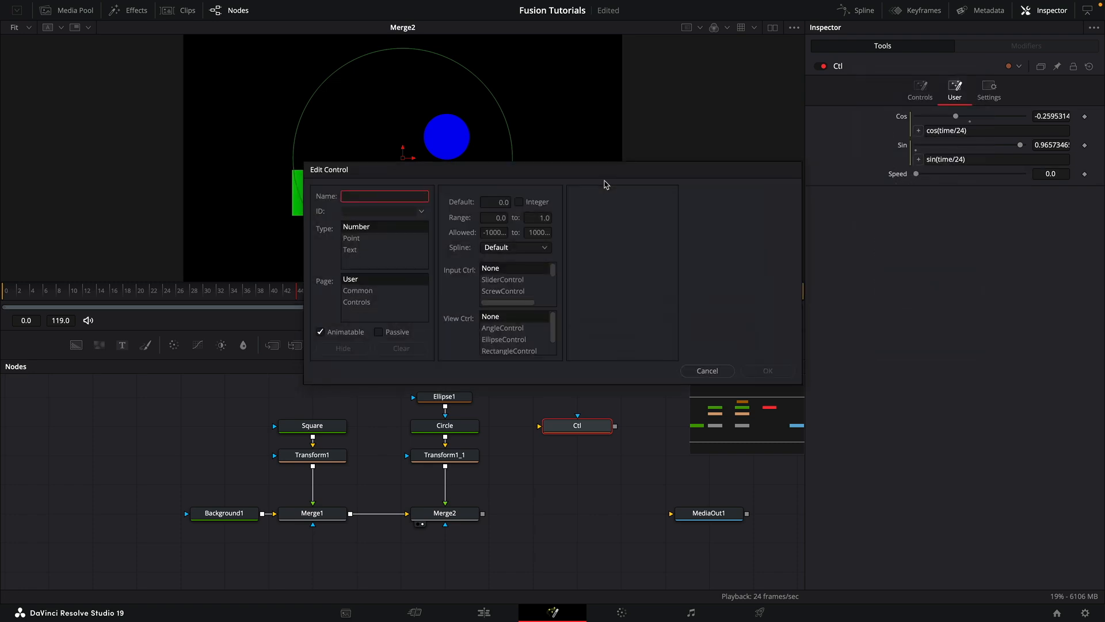
{"action": "type", "text": "Dist"}
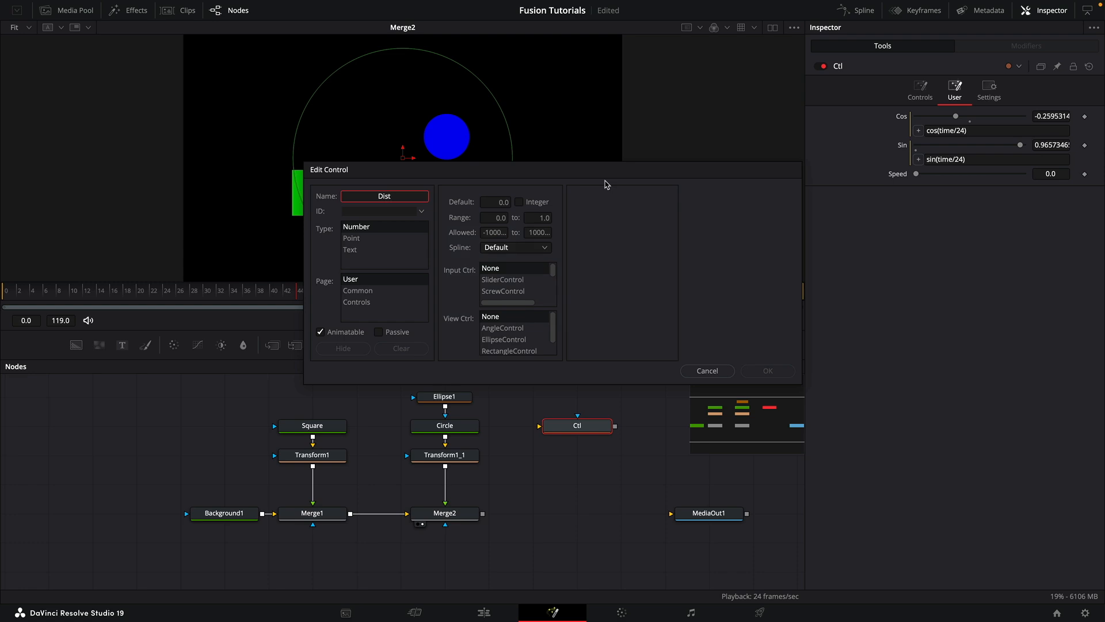
{"action": "left_click", "coordinate": [503, 279]}
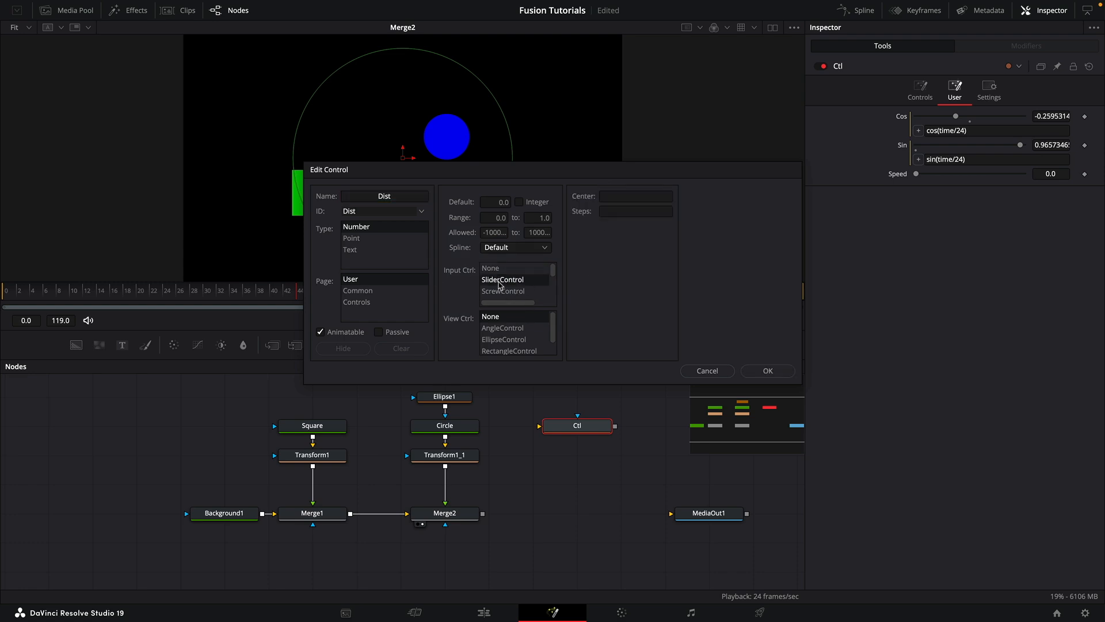
{"action": "left_click", "coordinate": [767, 371]}
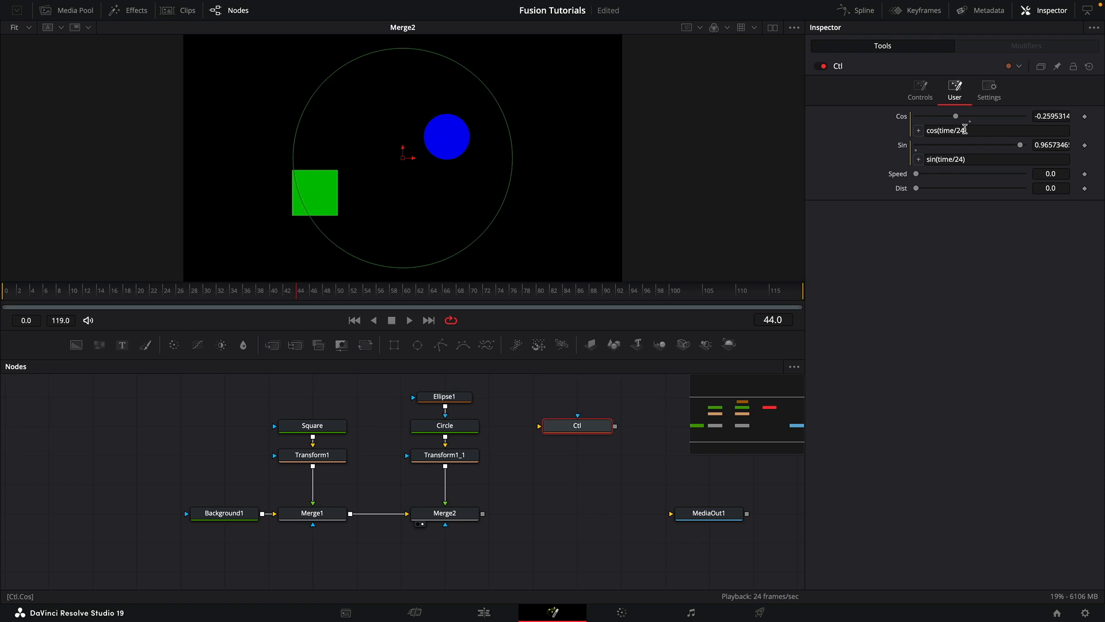
Change Ctl's expressions to cos(time/Speed) and sin(time/Speed), with Speed at 12.
{"action": "left_click", "coordinate": [994, 131]}
{"action": "type", "text": "Speed"}
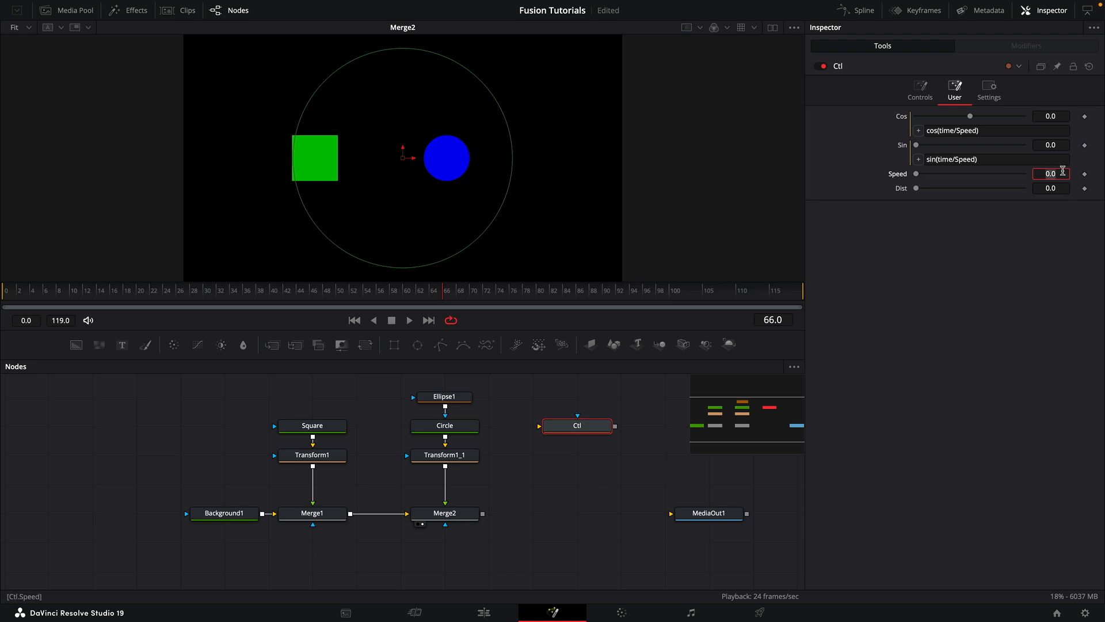
{"action": "left_click", "coordinate": [408, 320]}
{"action": "type", "text": "*Dist"}
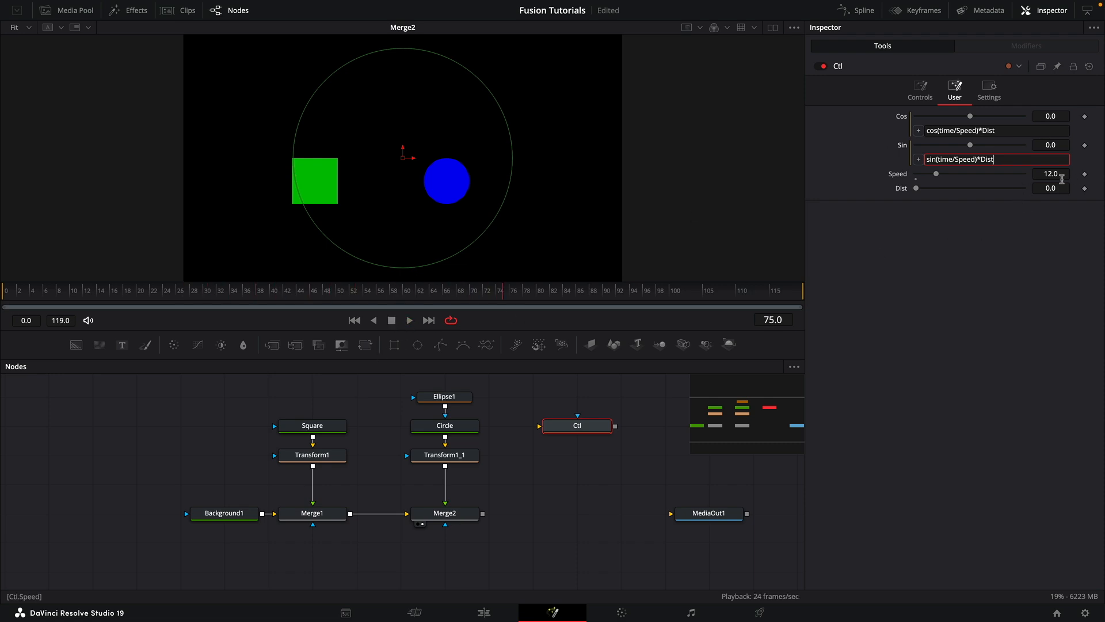
Append *Dist to both expressions, set Speed 4 and Dist 0.25, then stop playback.
{"action": "left_click", "coordinate": [1051, 188]}
{"action": "type", "text": "0.25"}
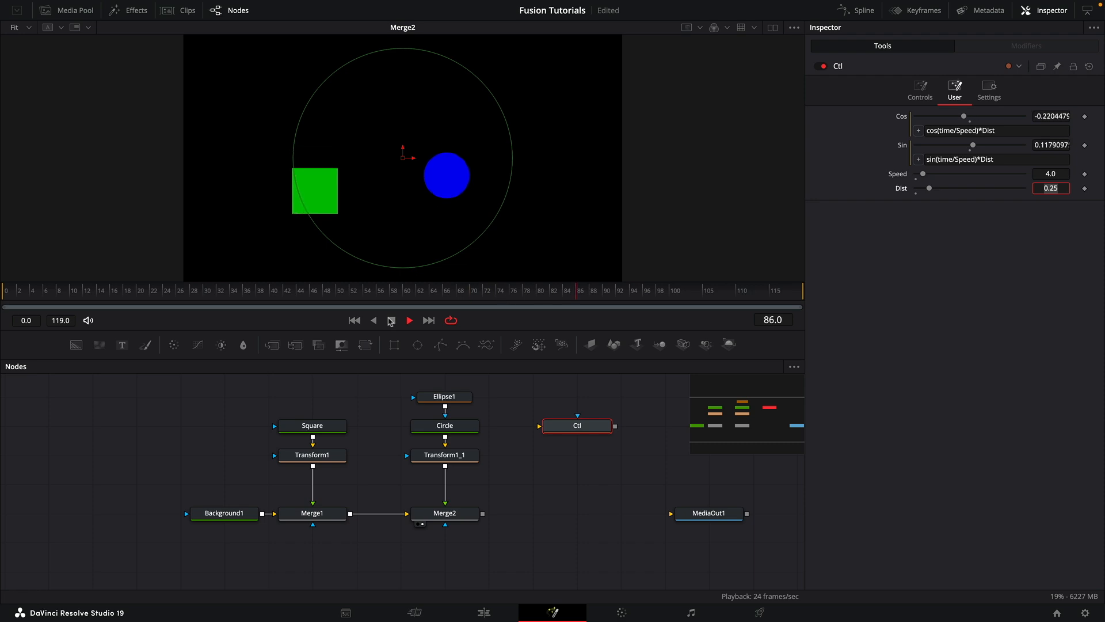
{"action": "left_click", "coordinate": [409, 320]}
{"action": "type", "text": "Point(0.5, "}
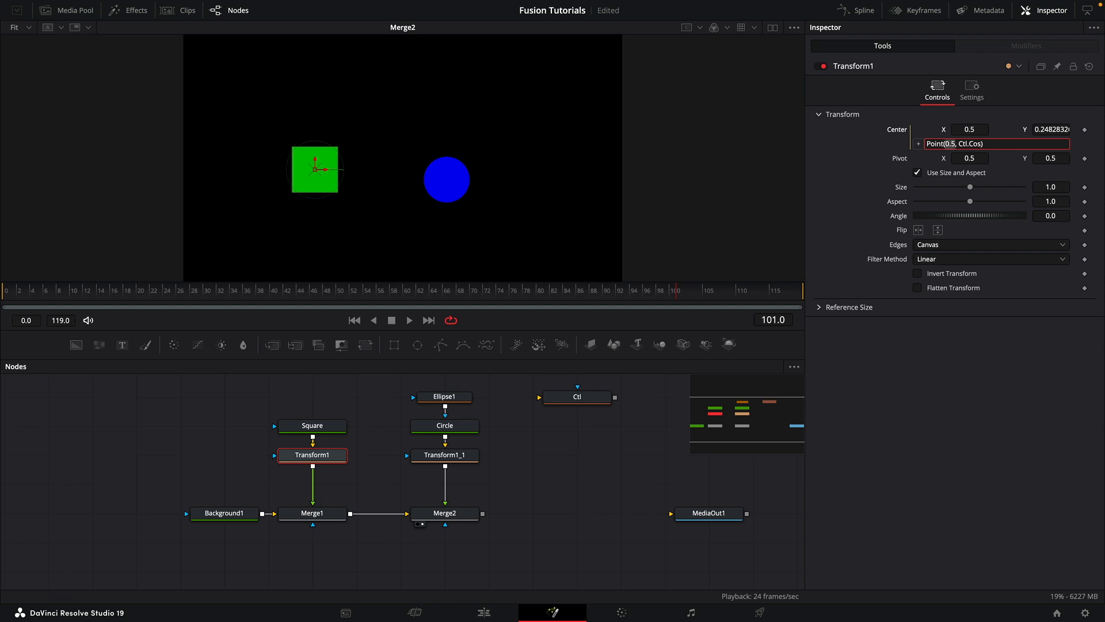
Set Transform1's Center expression to Point(Ctl.Sin, Ctl.Cos) and play the orbit.
{"action": "type", "text": "Ctl"}
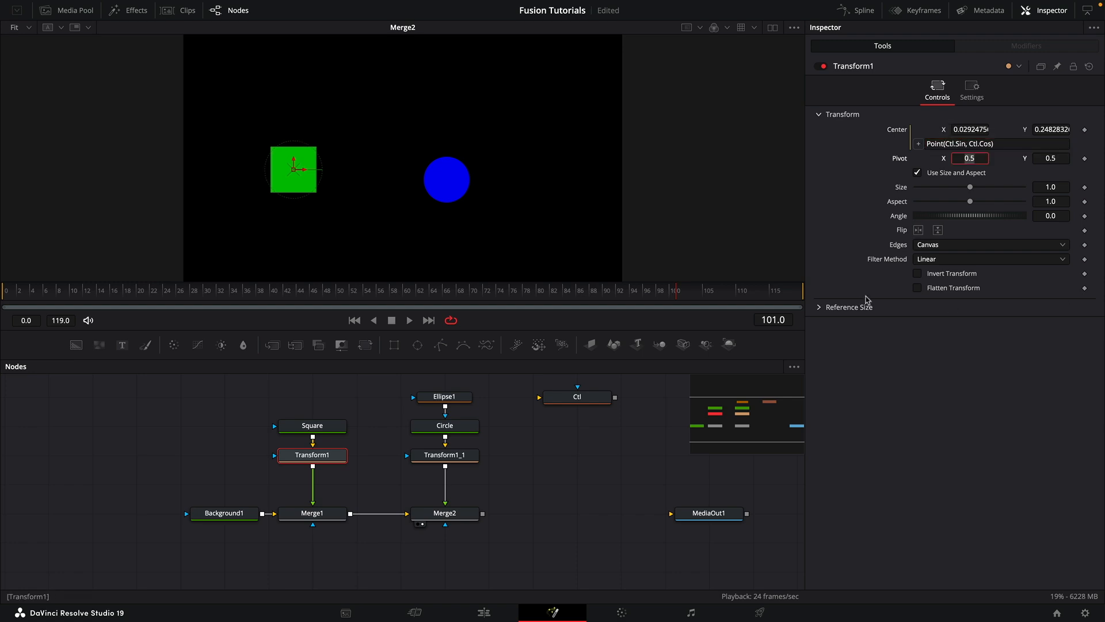
{"action": "left_click", "coordinate": [410, 320]}
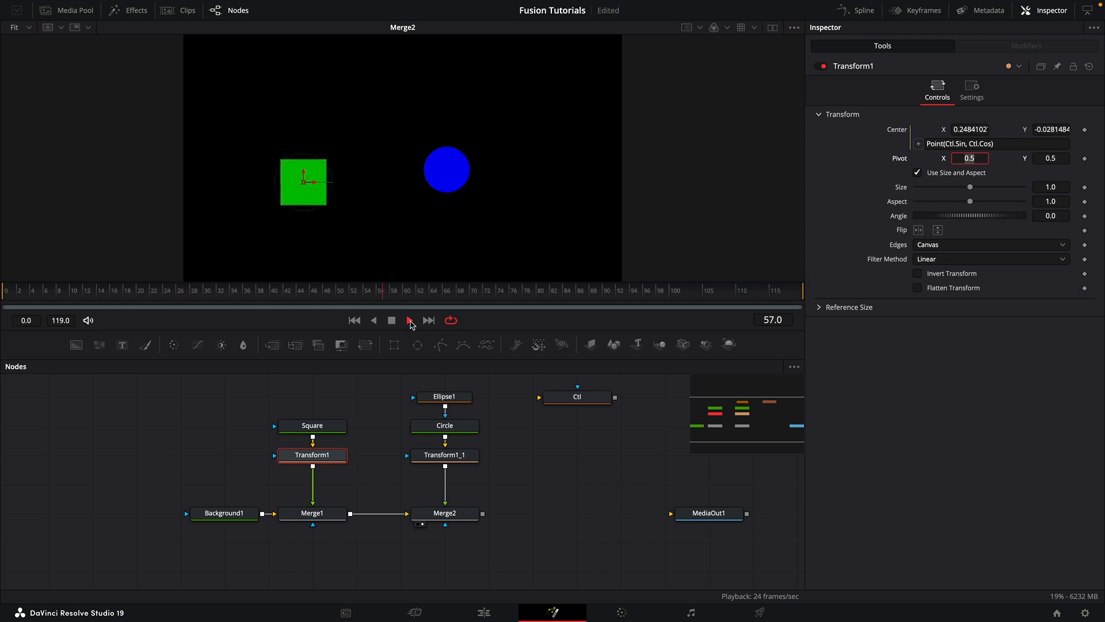
Select the Ctl node and set its Dist slider to 0.75.
{"action": "left_click", "coordinate": [577, 396]}
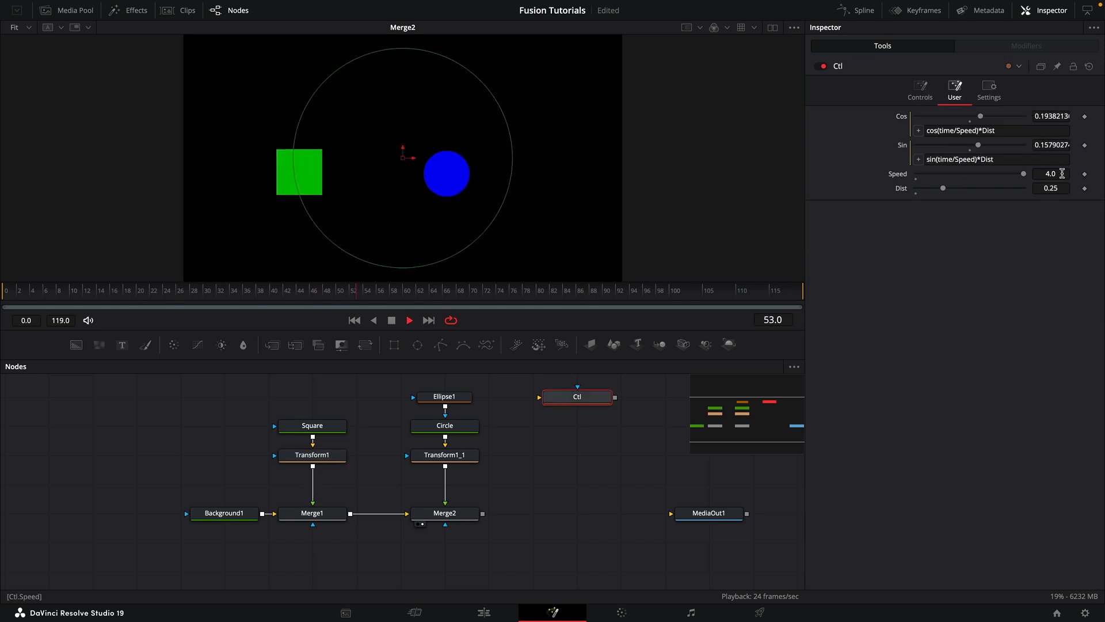
{"action": "left_click", "coordinate": [1051, 187]}
{"action": "type", "text": "0.75"}
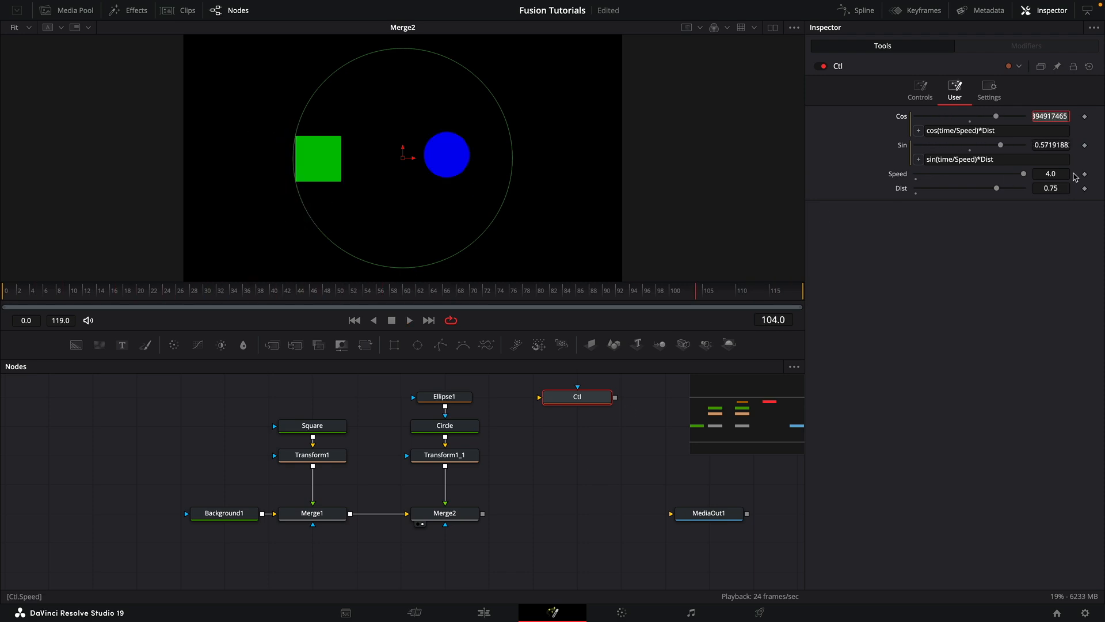
{"action": "mouse_move", "coordinate": [596, 398]}
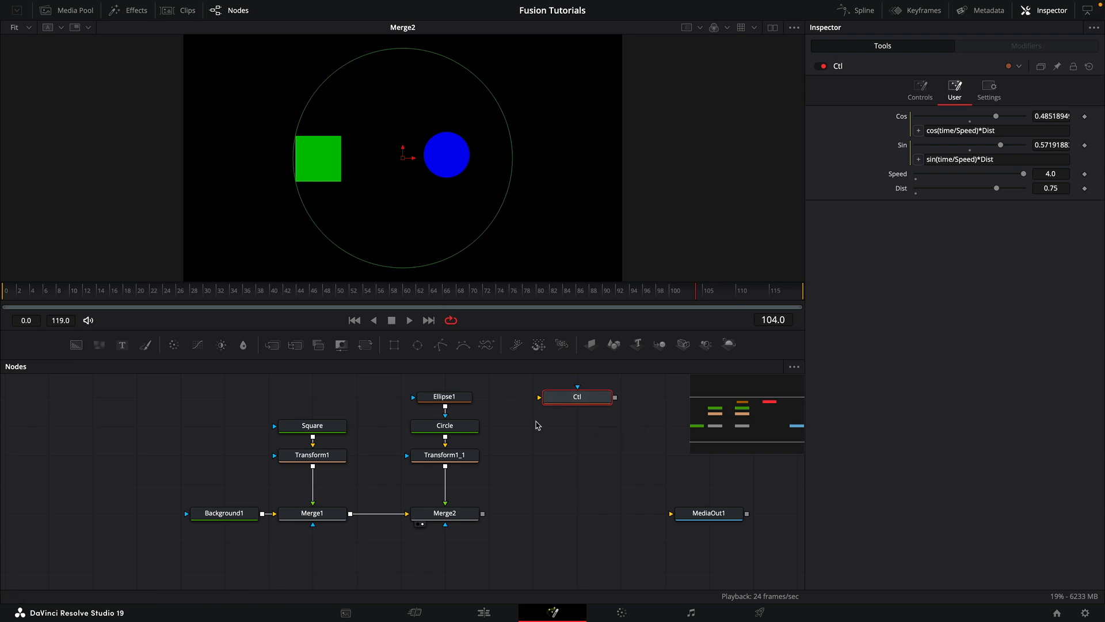
Drag the Ctl node in the node editor, keeping Speed 4.0 and Dist 0.75.
{"action": "left_click_drag", "start_coordinate": [577, 396], "coordinate": [620, 396]}
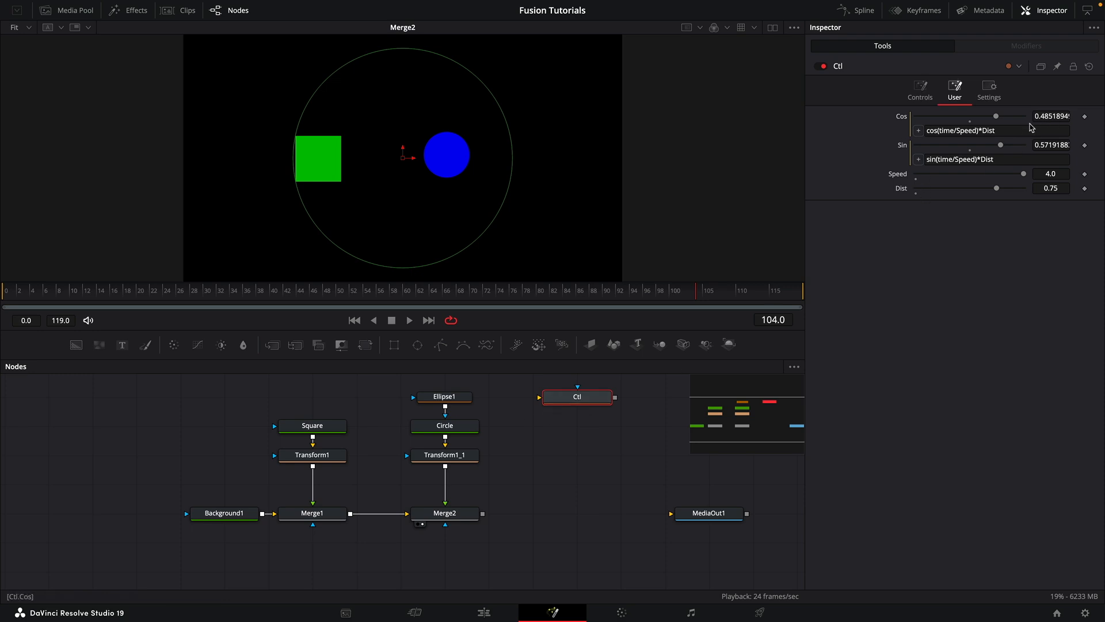
{"action": "mouse_move", "coordinate": [588, 497]}
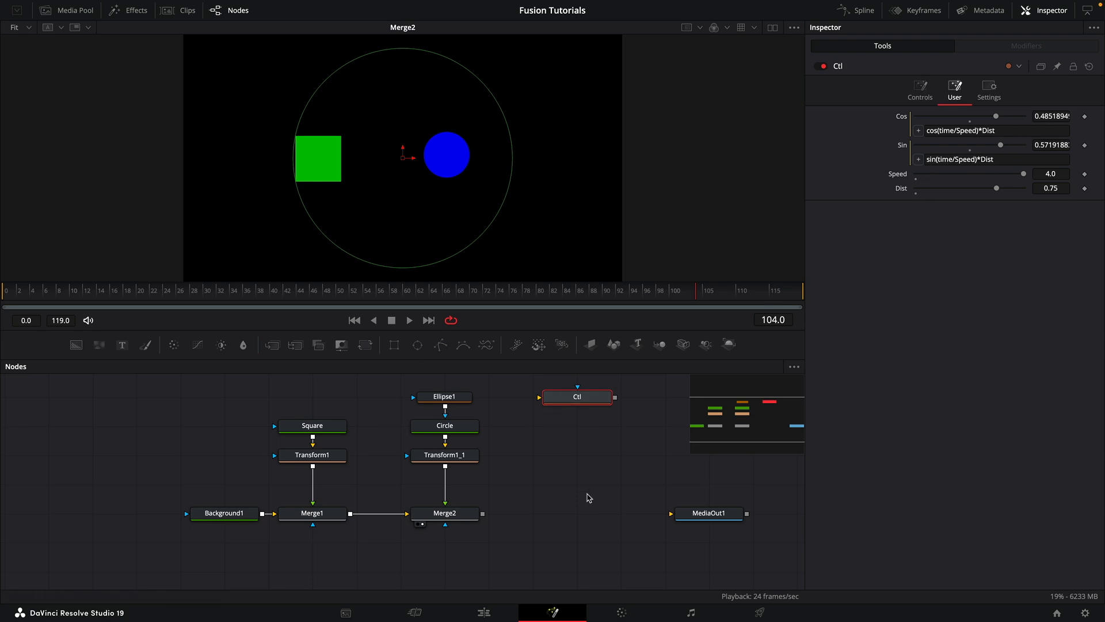